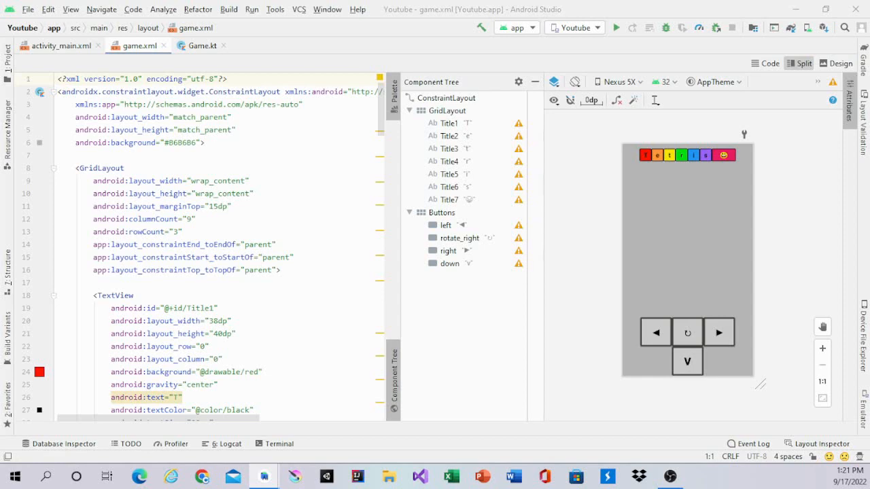
mouse_move(290, 313)
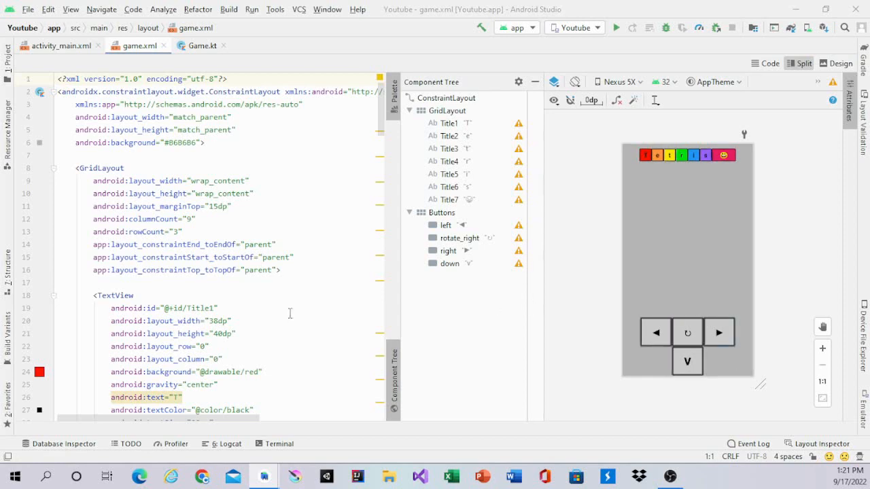
Step: Start a new GridLayout below the button grid with wrap_content width and height
scroll("down", 3)
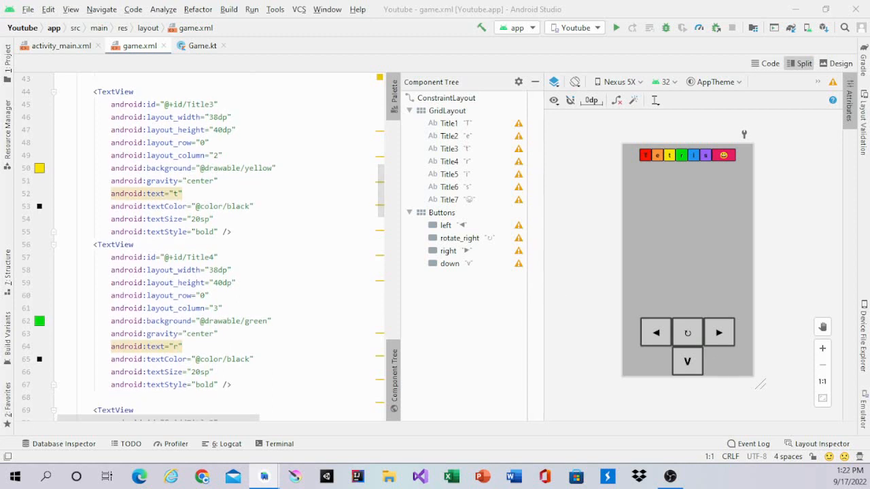
scroll("down", 3)
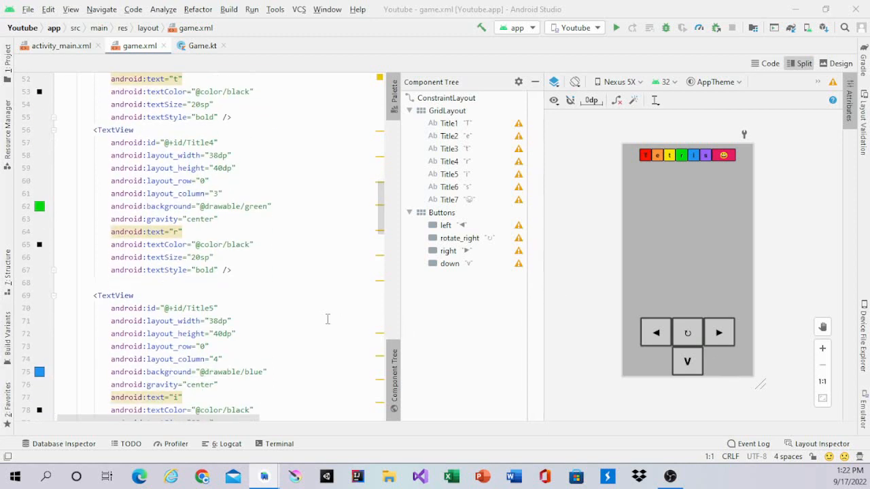
scroll("down", 3)
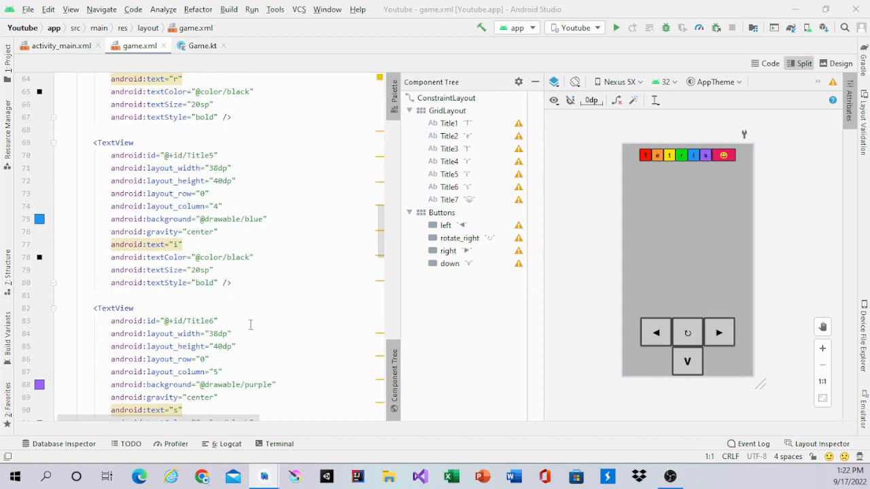
scroll("down", 3)
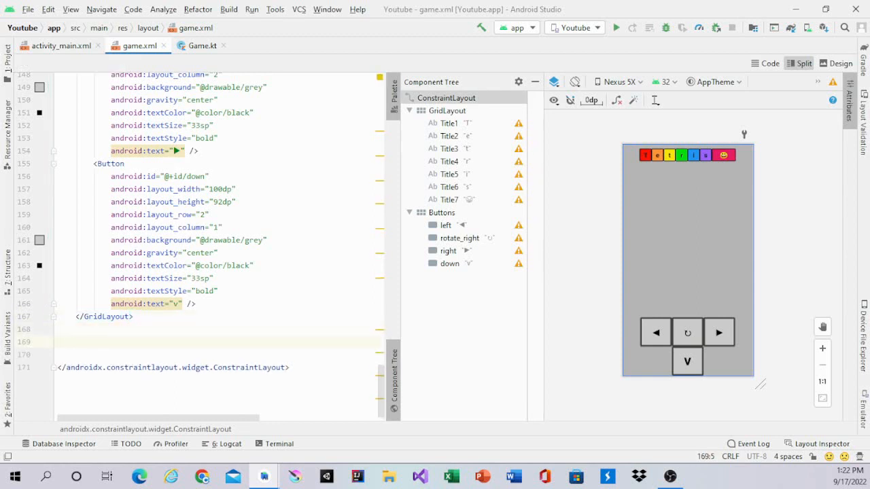
type("{")
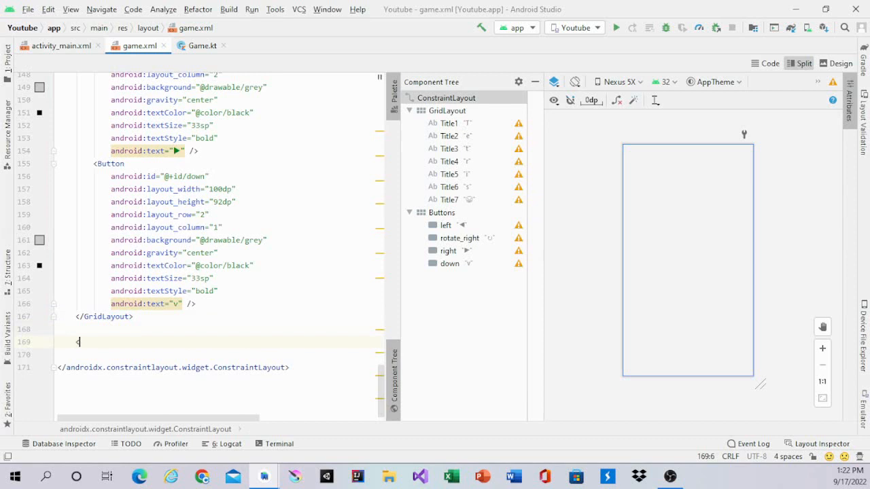
type("GridLayout")
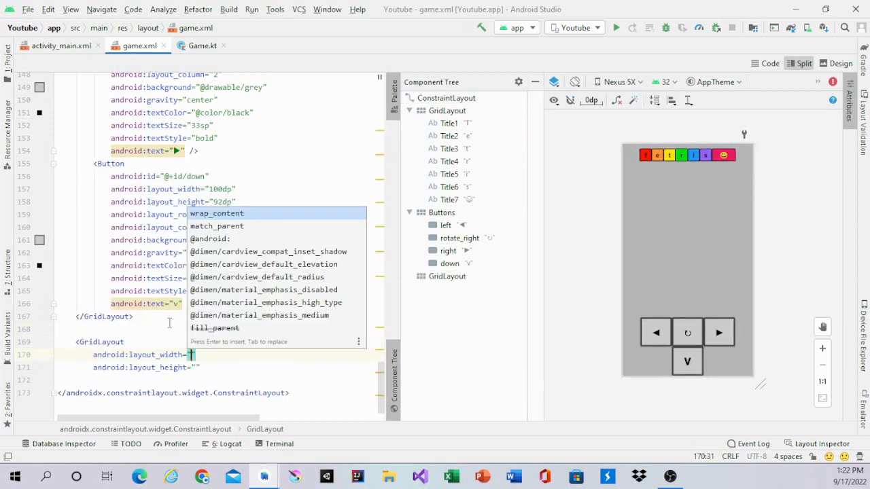
left_click(217, 213)
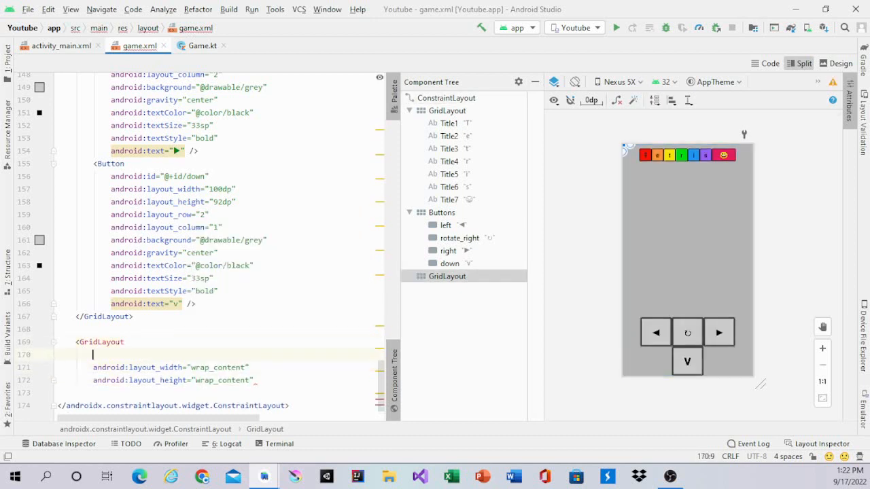
Step: Give the new grid the id @+id/gridLayout
type("a")
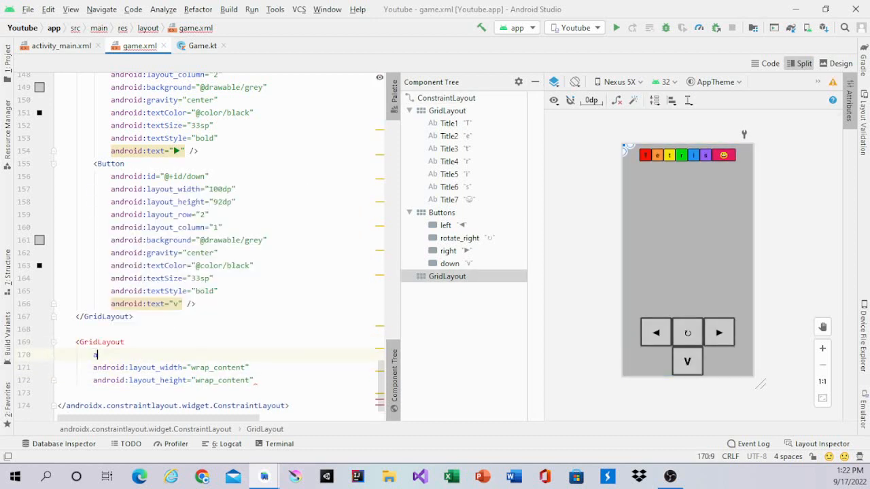
type("android:id=\"@+id/g")
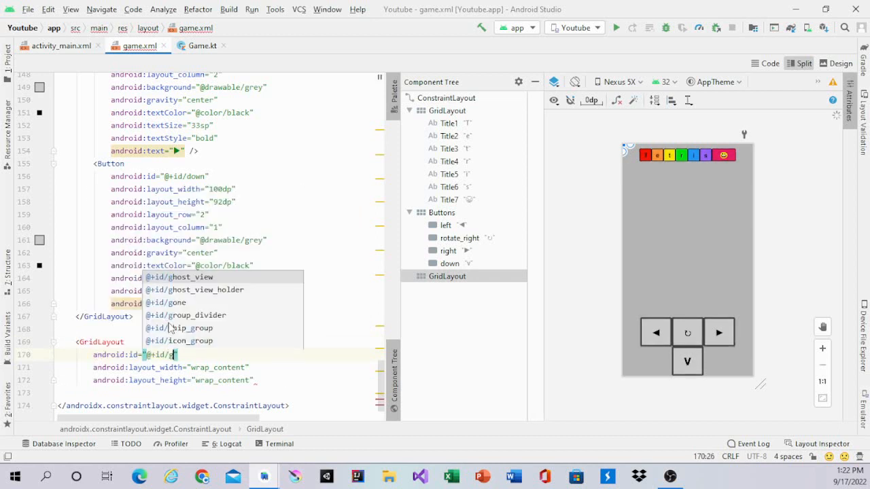
type("ridLayout\"")
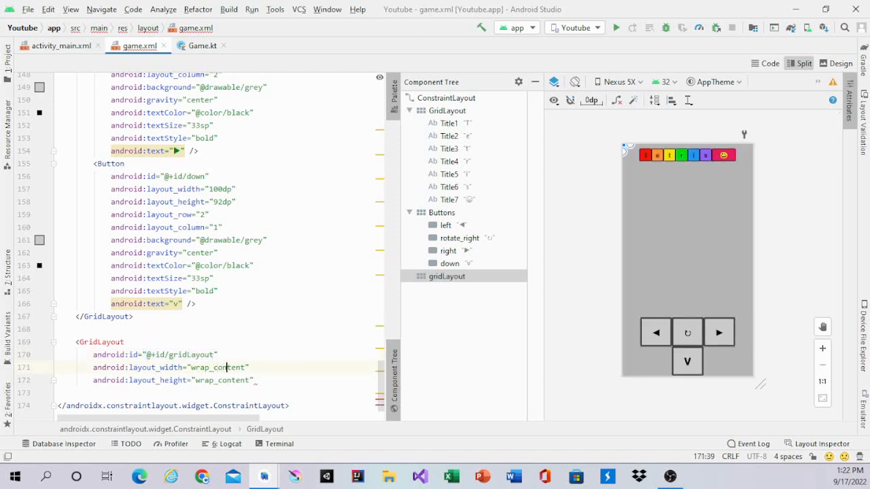
left_click(235, 380)
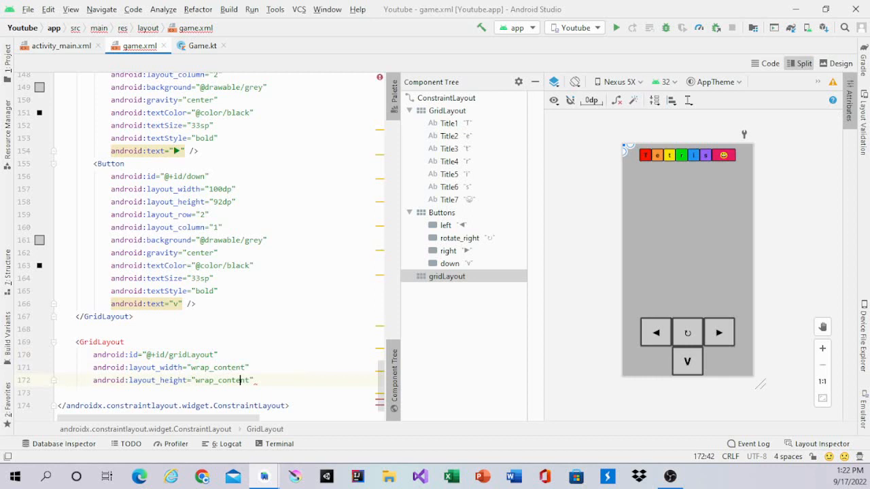
mouse_move(295, 365)
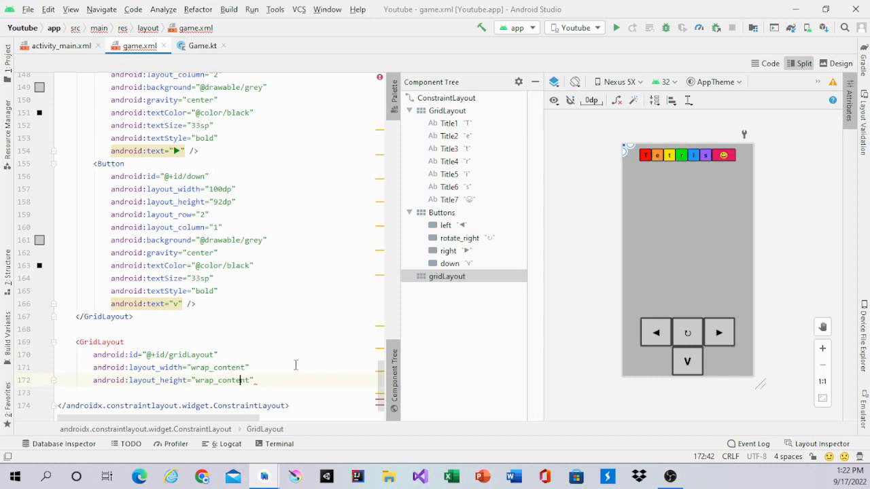
Step: Add 20dp layout_marginStart and layout_marginLeft to gridLayout
type("marginStart=\"")
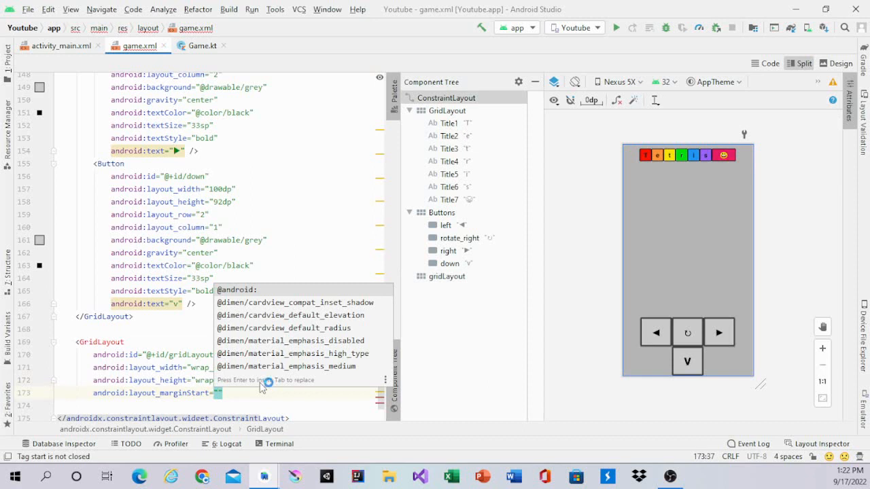
type("20dp")
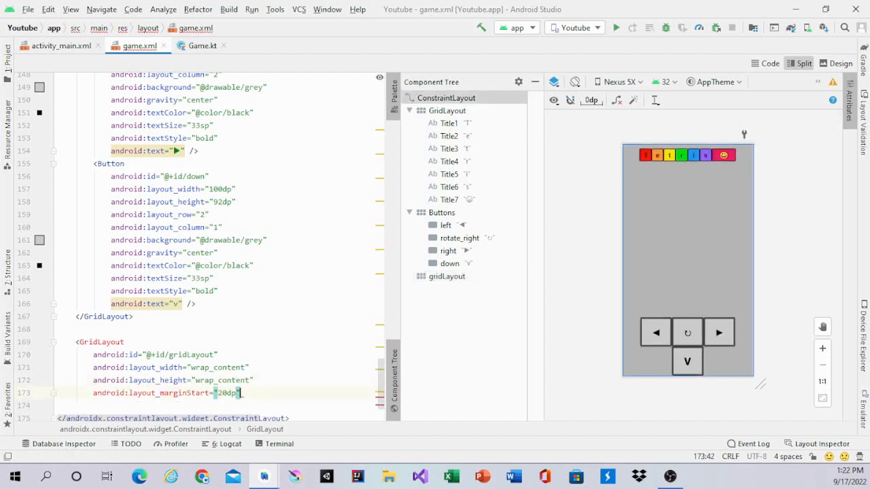
type("marginLeft=\"20dp")
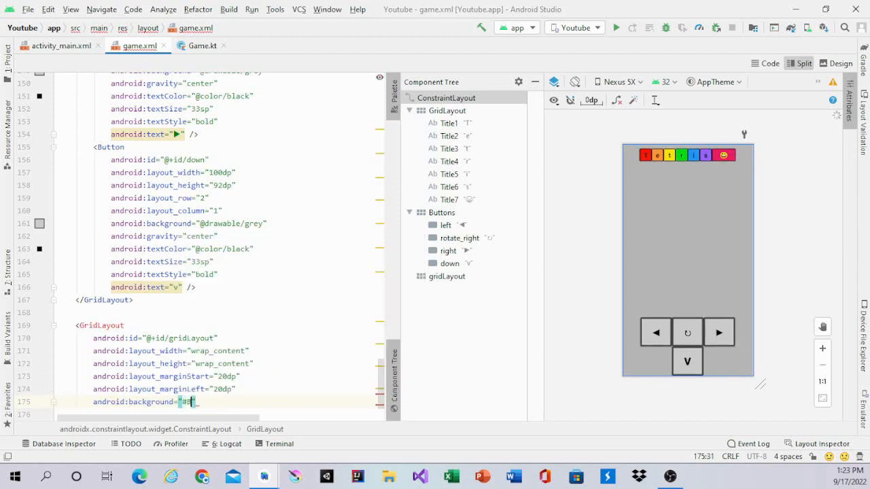
type("d")
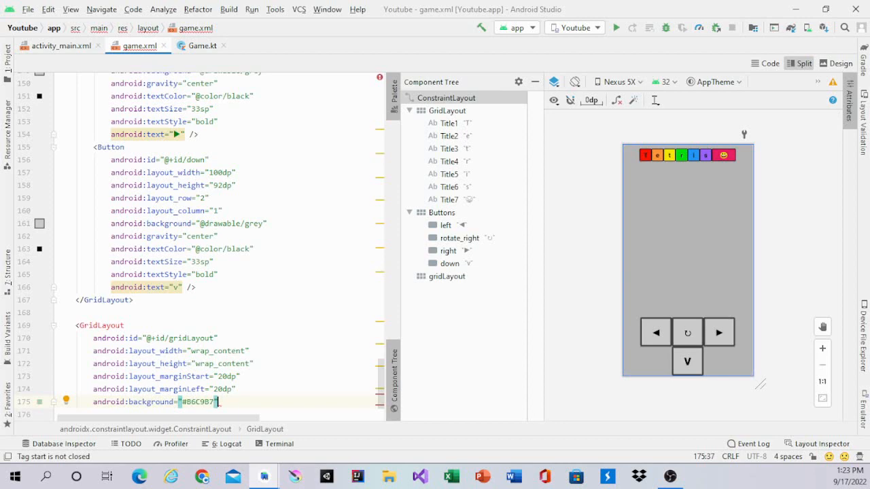
Step: Set background #B6C9B7, columnCount and rowCount 20, and close the GridLayout
type("cp")
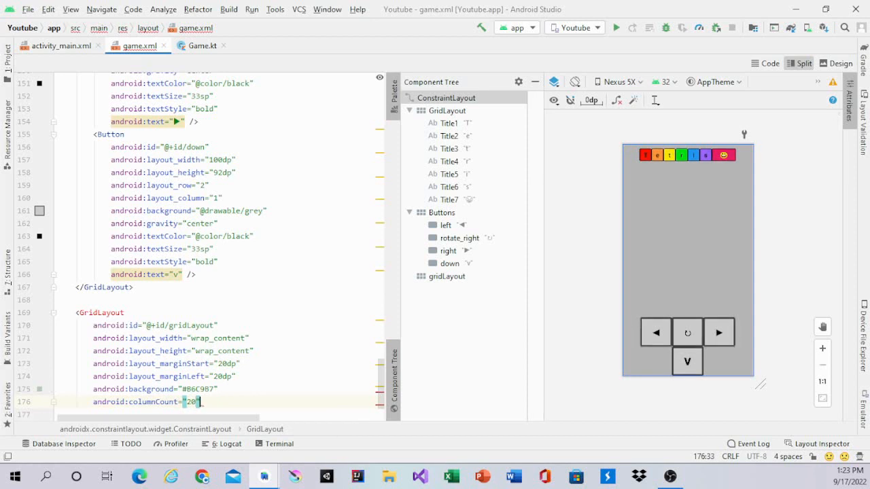
type("rowCount=\"20")
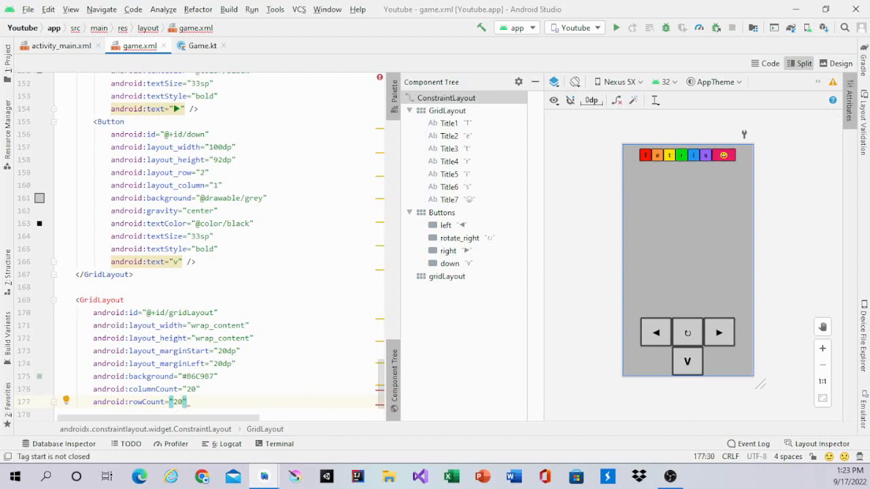
type("</GridLayout>")
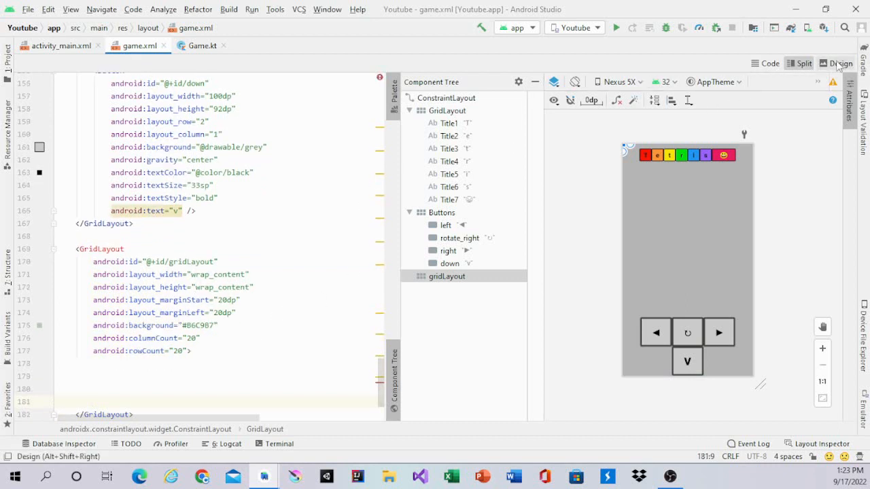
Step: In Design view, add a Button to gridLayout and anchor the grid below the title row
left_click(840, 62)
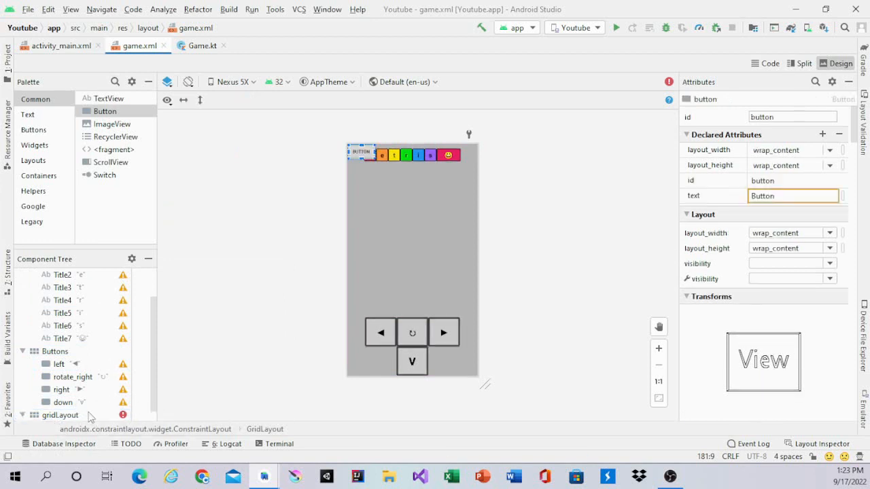
left_click(60, 401)
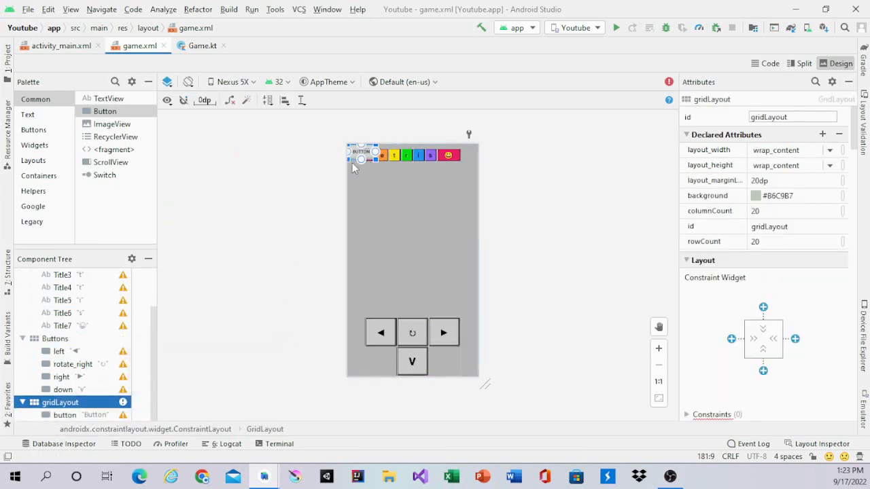
left_click_drag(358, 159, 404, 296)
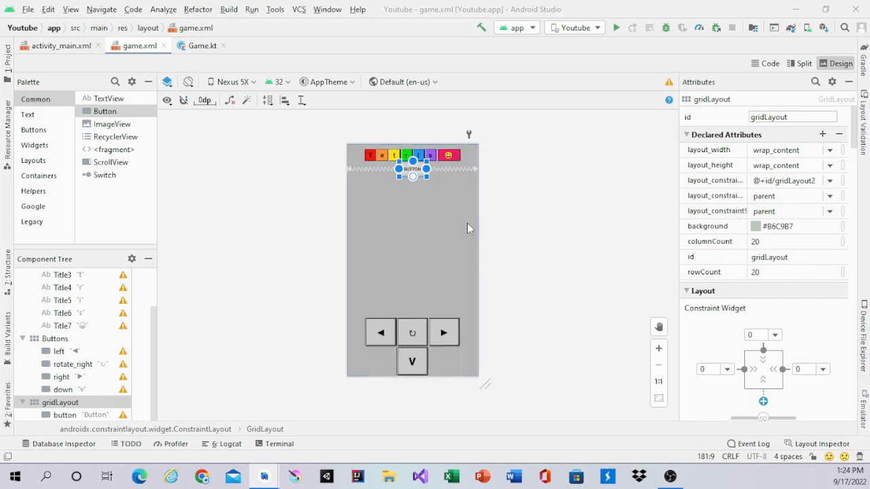
mouse_move(479, 171)
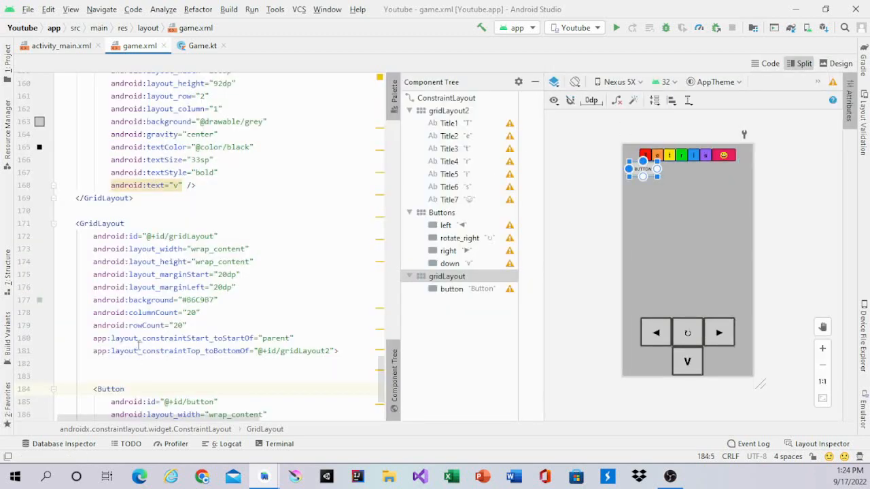
Step: Give button B1 a 25dp height and place it at layout_row 0, layout_column 0
scroll("down", 3)
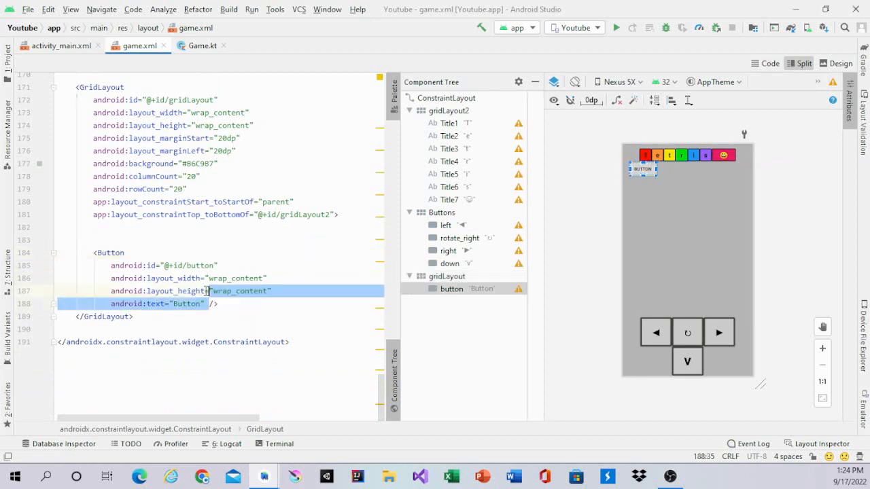
type("B1")
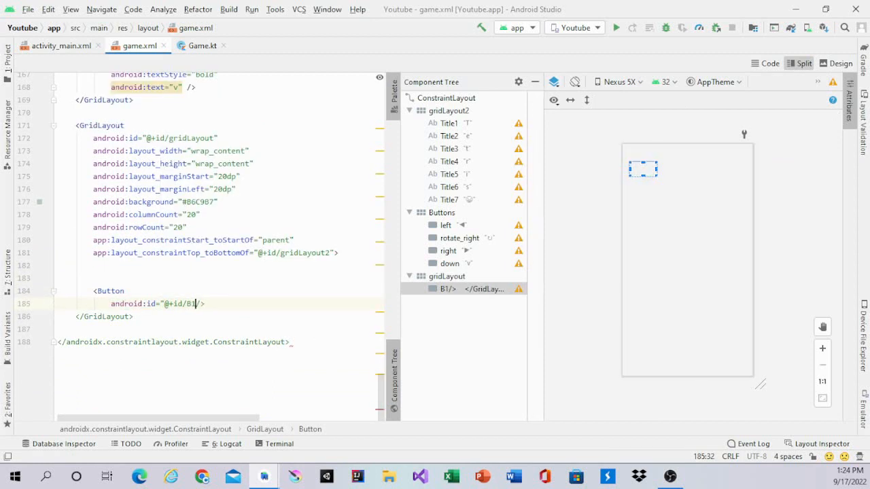
type("/>")
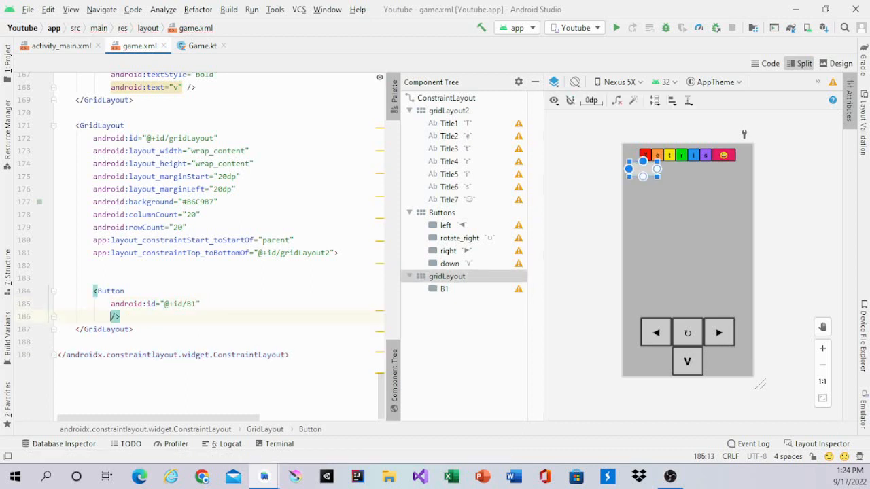
type("layout_width=\"")
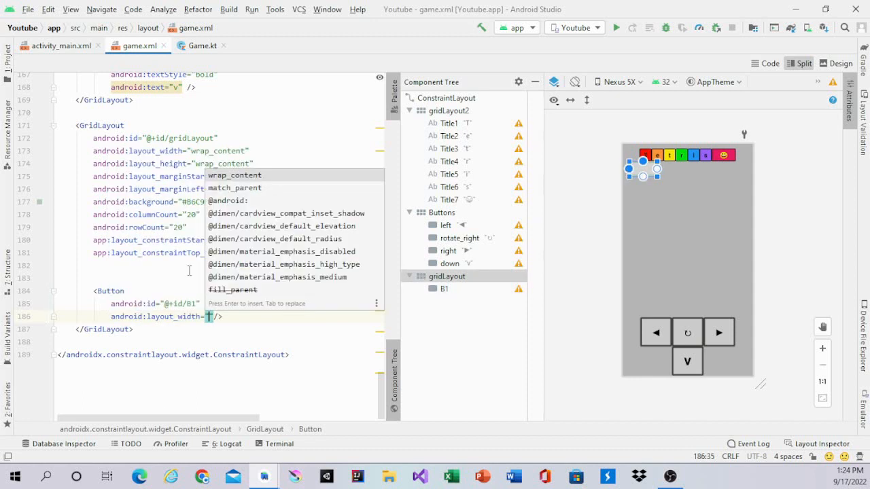
type("25dp")
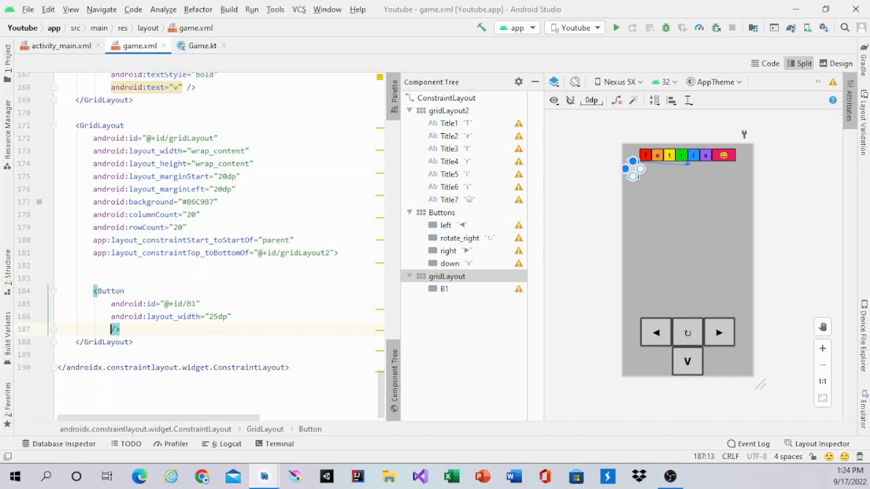
type("android:layout_height=\"25dp")
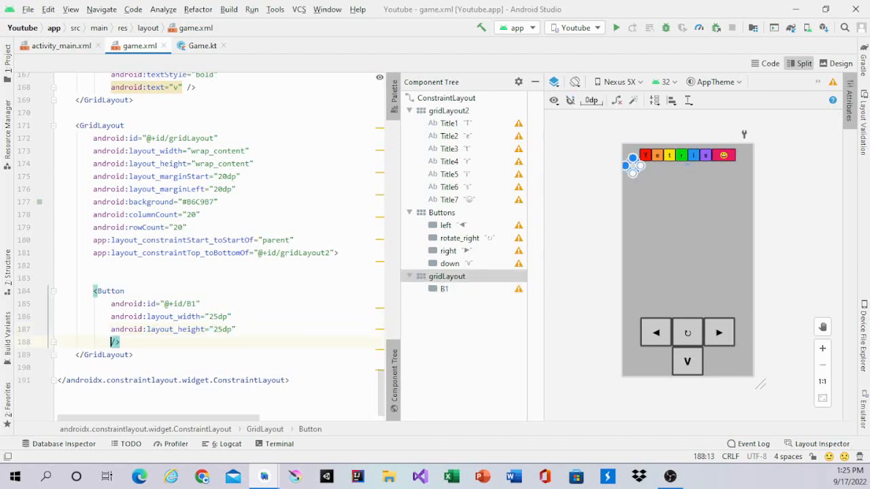
type("android:layout_row=\"0\"")
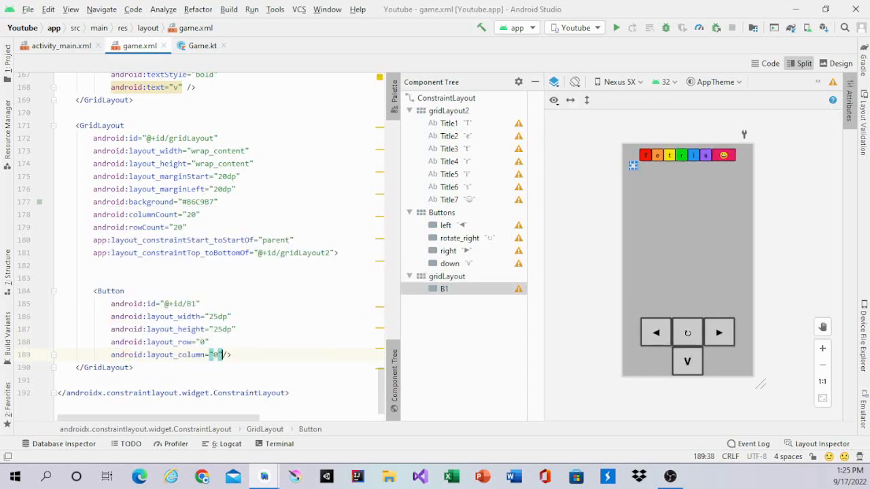
Step: Begin the android:background attribute for B1 via autocomplete
type("bacvk/>")
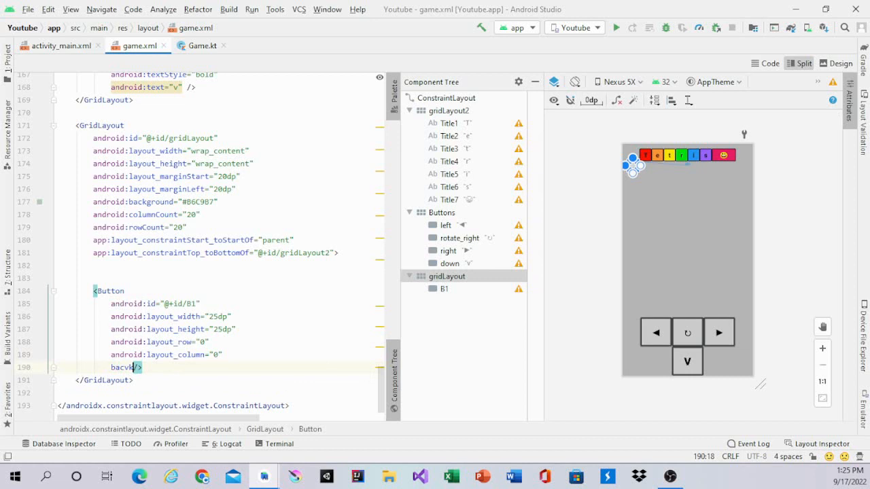
type("background=\"\"")
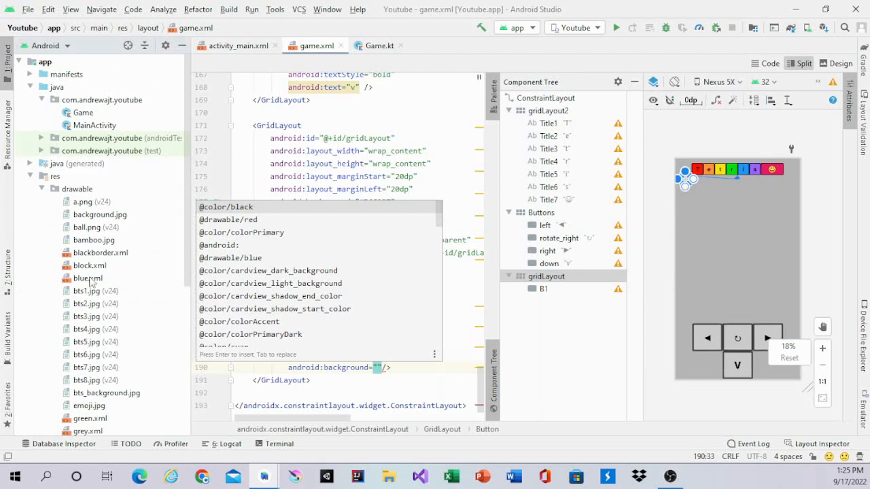
Step: Open grey.xml from res/drawable to view its rectangle shape
scroll("down", 3)
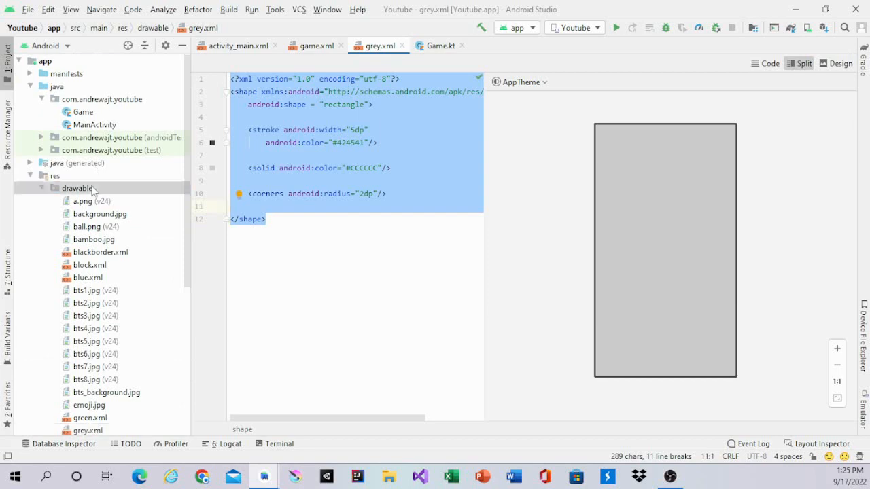
Step: Create a new drawable resource file named gray in the drawable folder
right_click(78, 188)
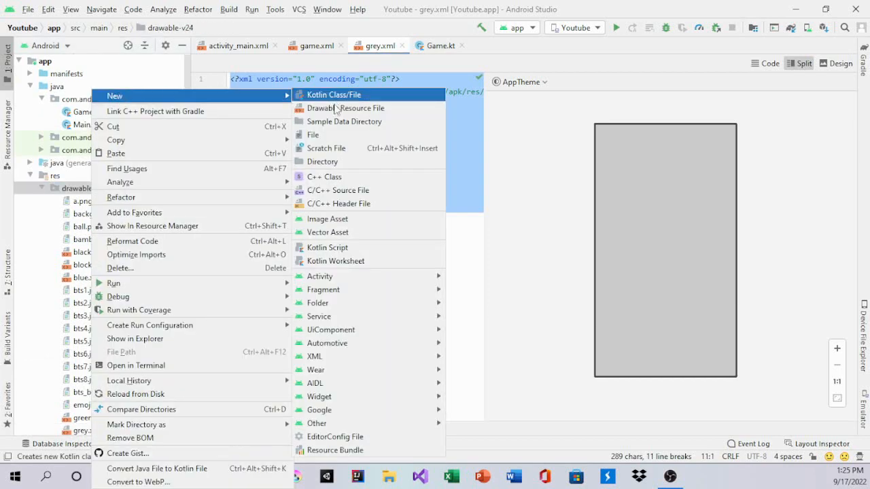
left_click(347, 108)
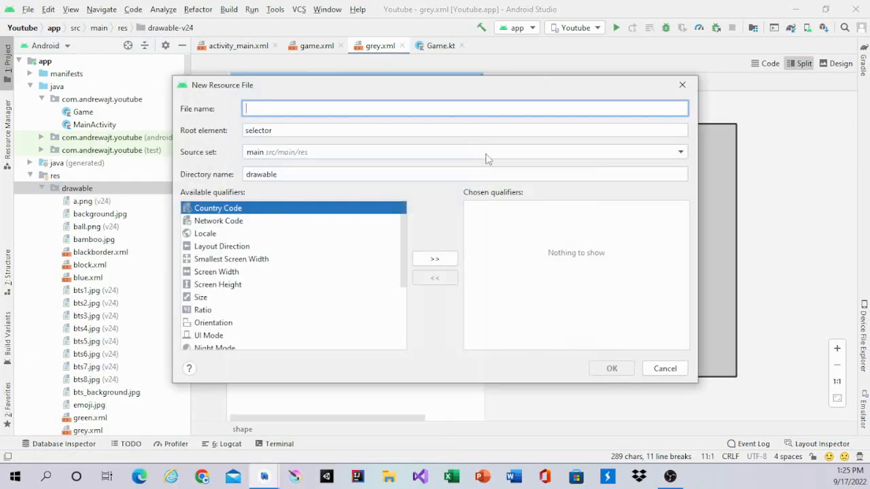
type("g")
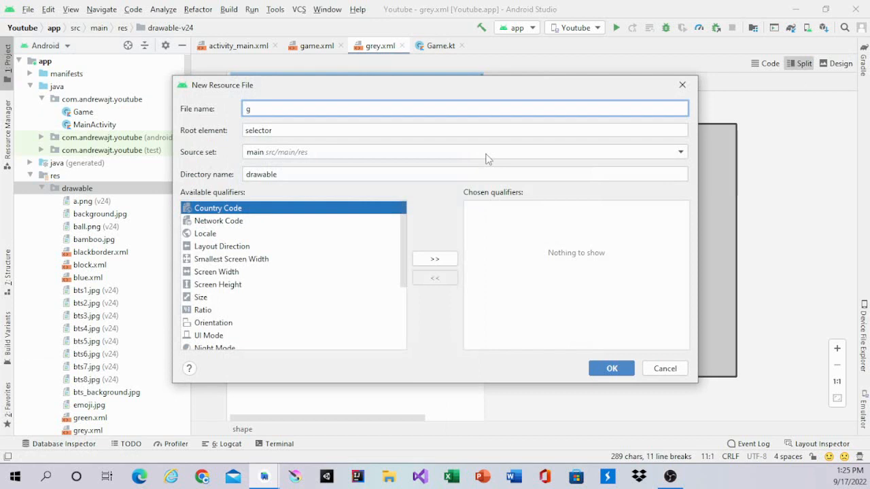
type("ray")
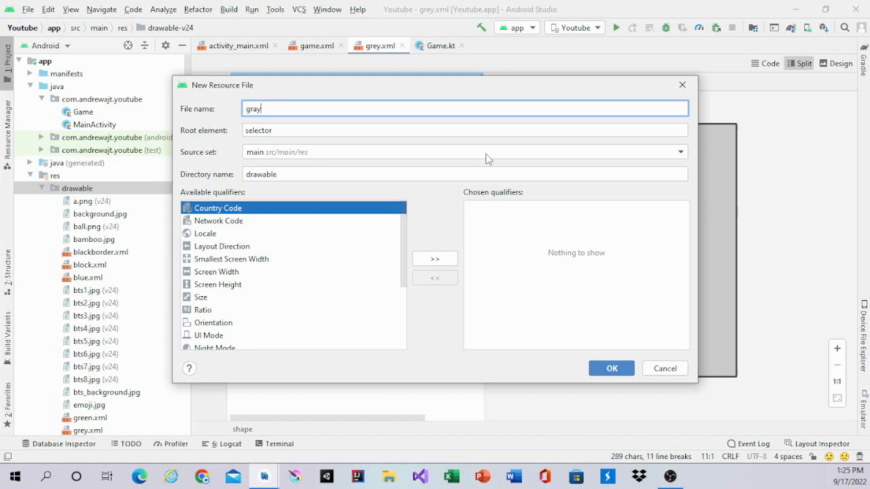
mouse_move(614, 357)
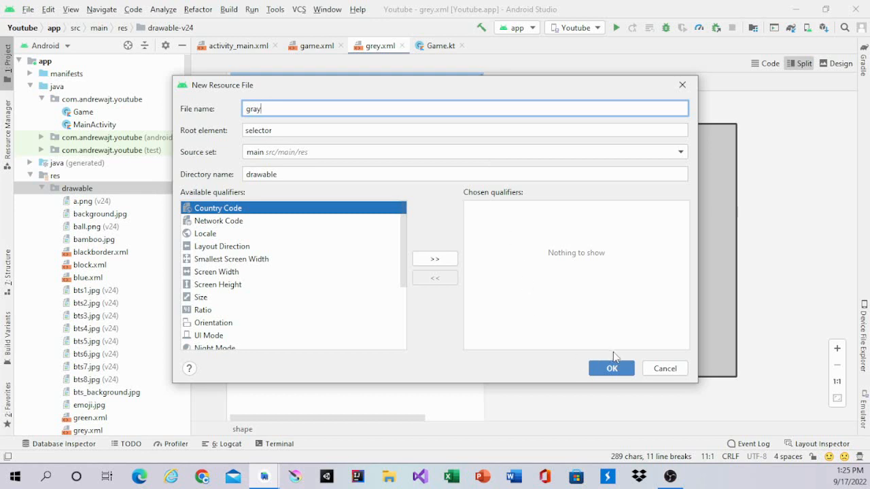
left_click(611, 368)
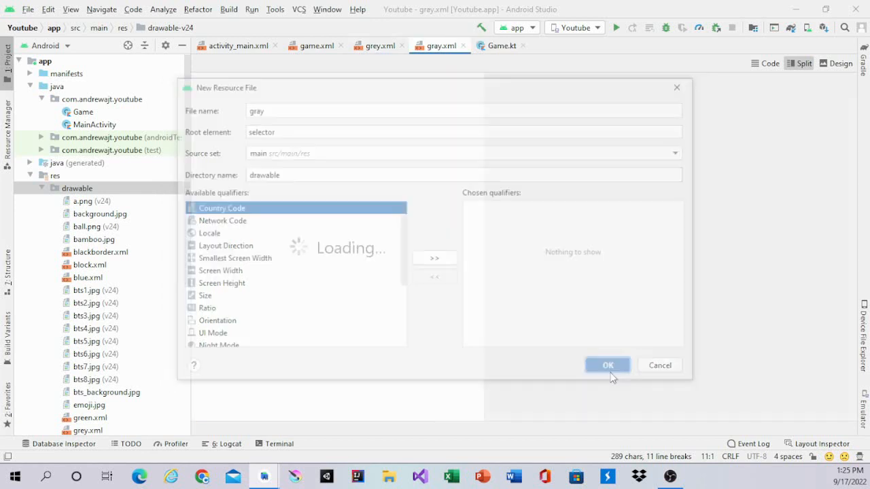
Step: Define gray.xml as a rectangle with a 2dp #A7B8A8 stroke and #B6C9B7 fill
left_click(607, 365)
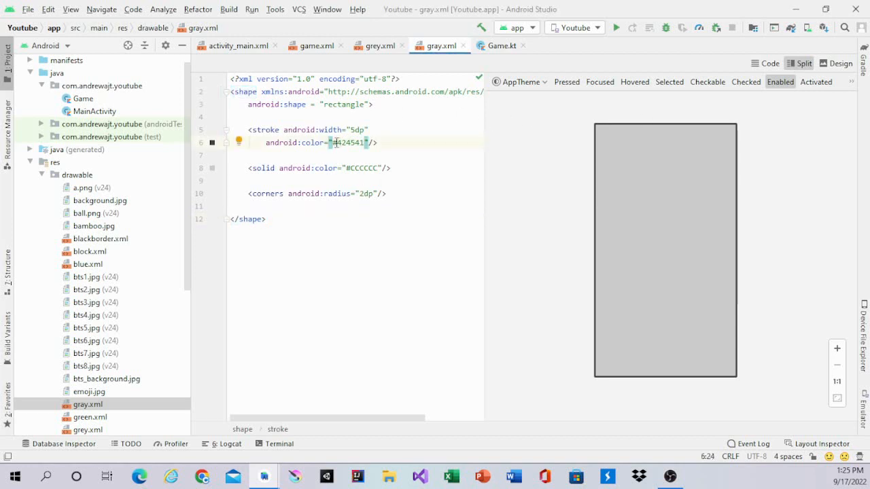
double_click(347, 142)
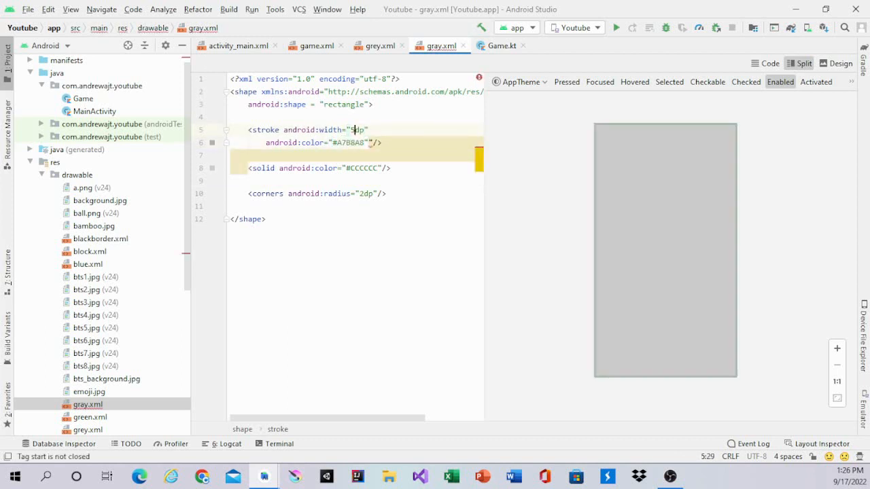
type("2dp")
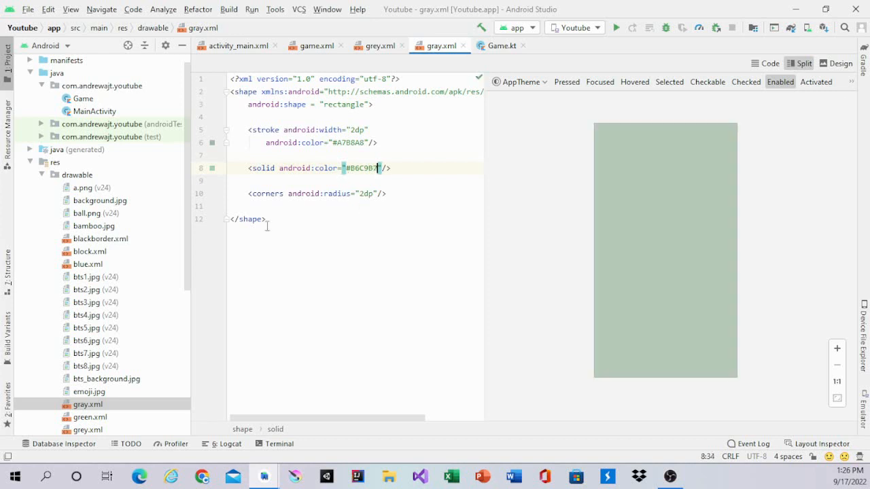
key("ctrl+a")
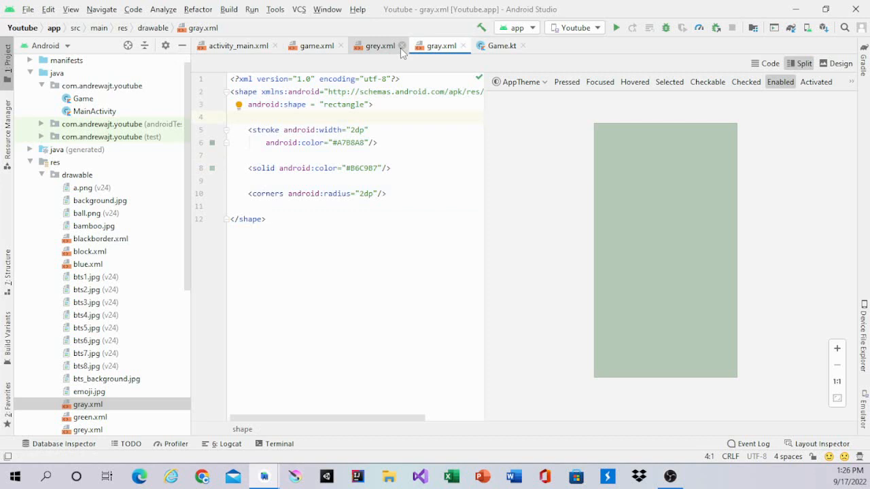
left_click(314, 45)
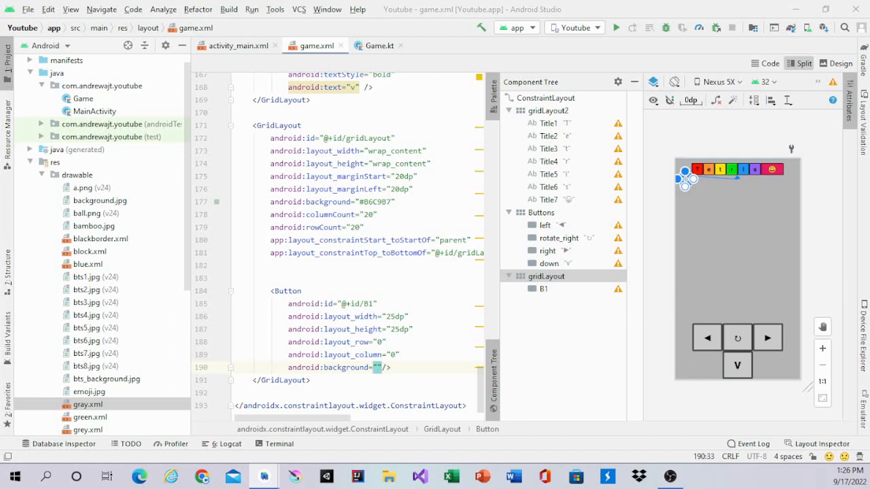
mouse_move(491, 210)
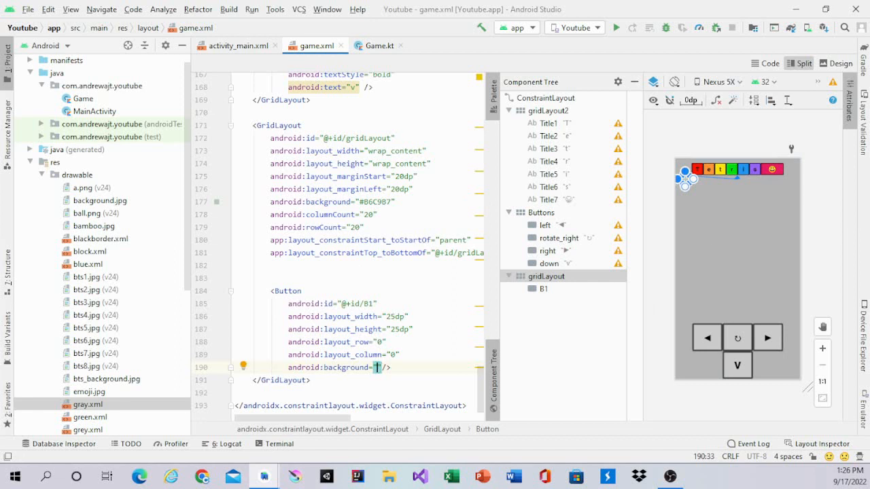
type("@drawable")
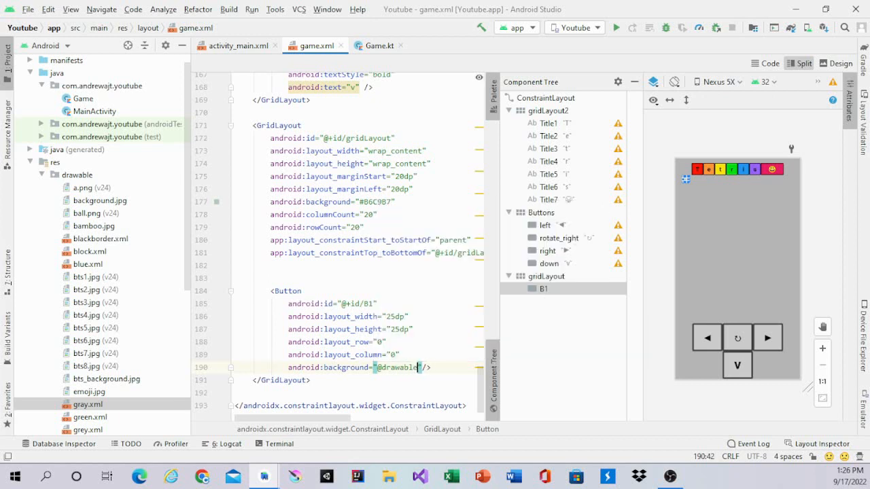
type("gray")
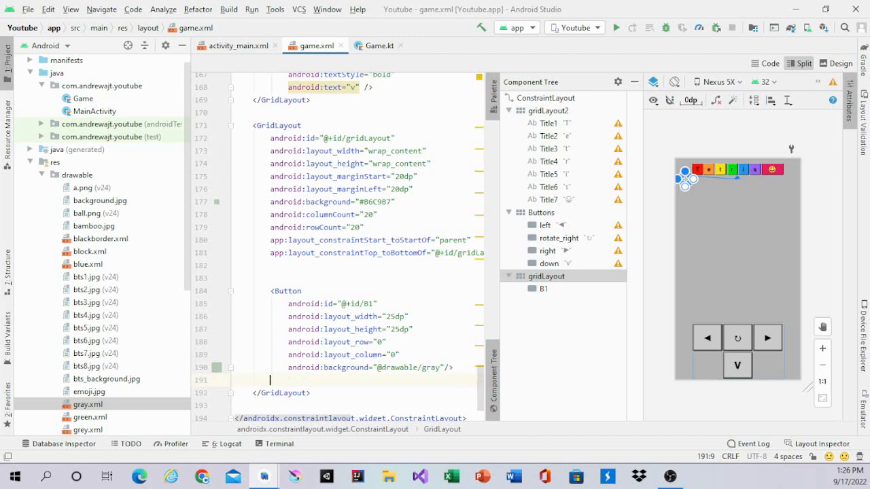
type("text/>")
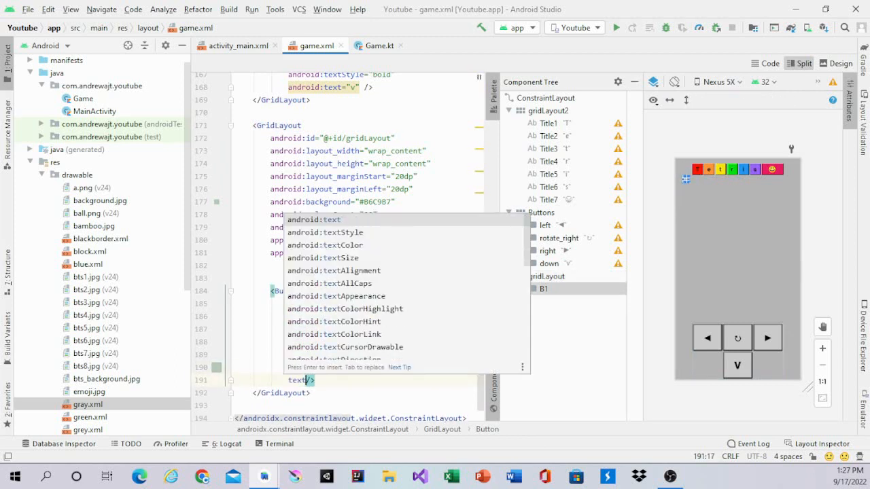
type("Size=\"0sp")
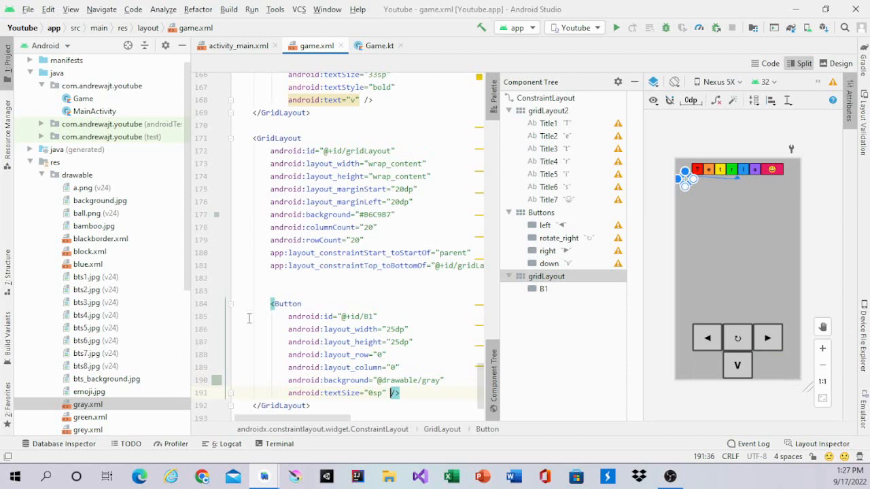
Step: Scroll through game.xml to review the B1 cell markup
scroll("down", 3)
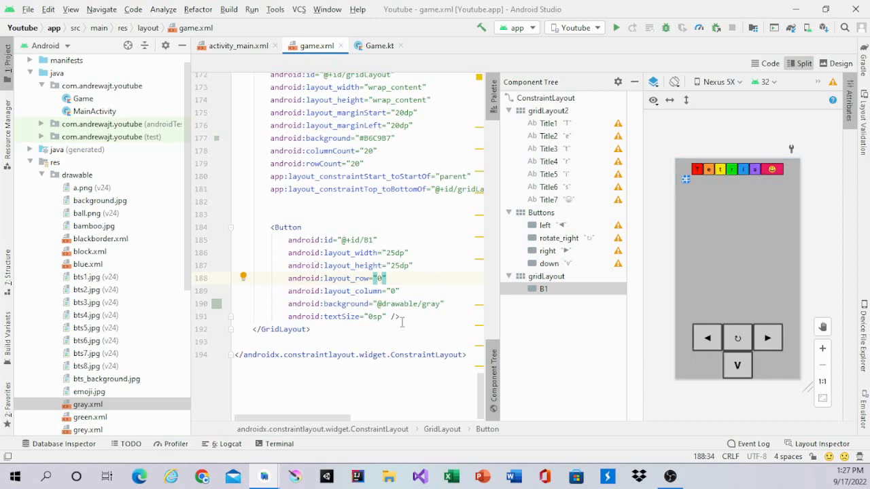
mouse_move(343, 252)
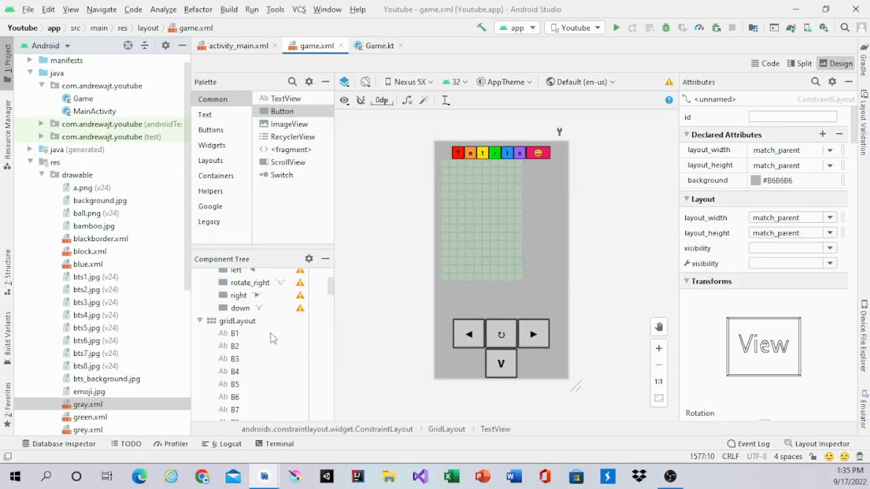
Step: Select gridLayout in Design view and set its left margin to 35dp
left_click(238, 320)
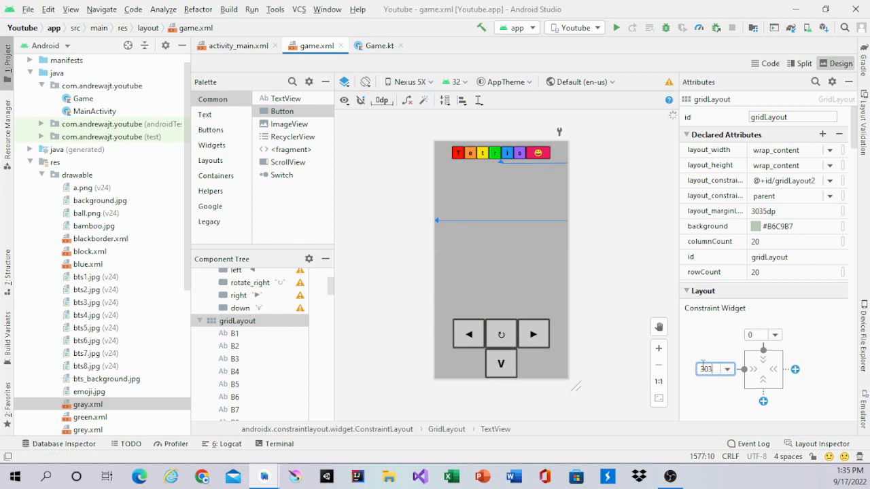
type("5")
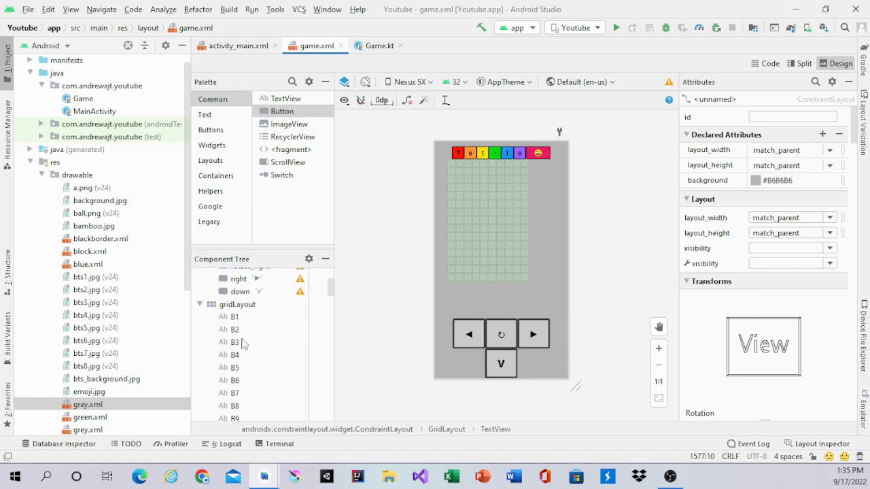
left_click(237, 298)
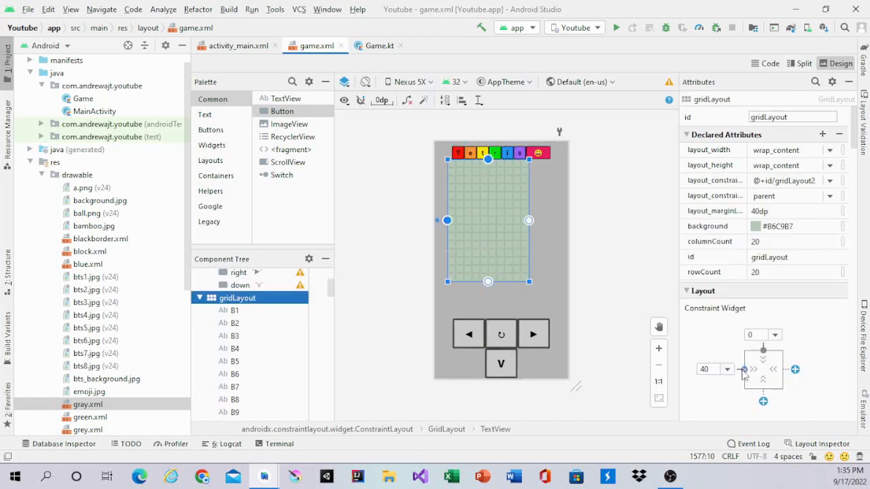
type("35")
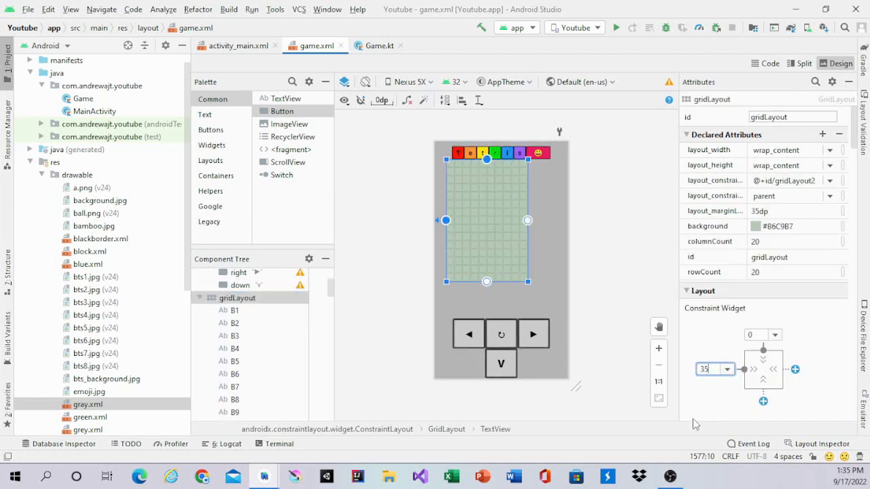
left_click(519, 204)
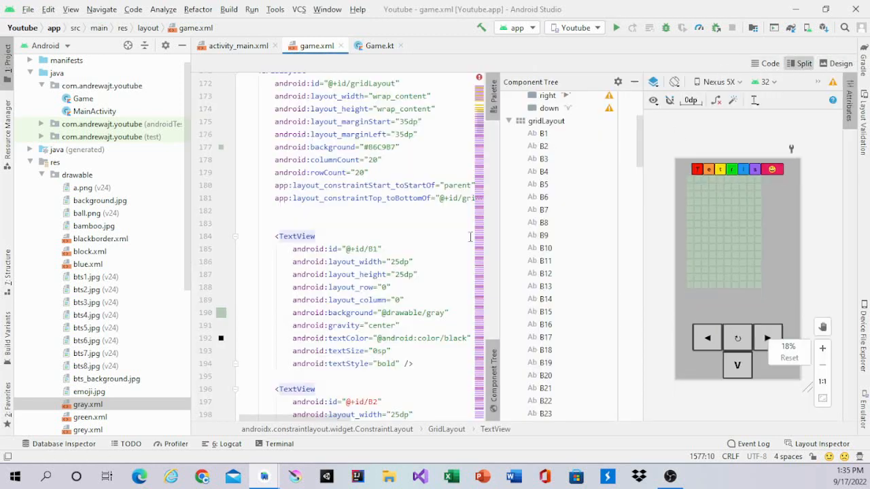
Step: Scroll to the empty line after the game grid's closing </GridLayout>, past cell B150
scroll("down", 3)
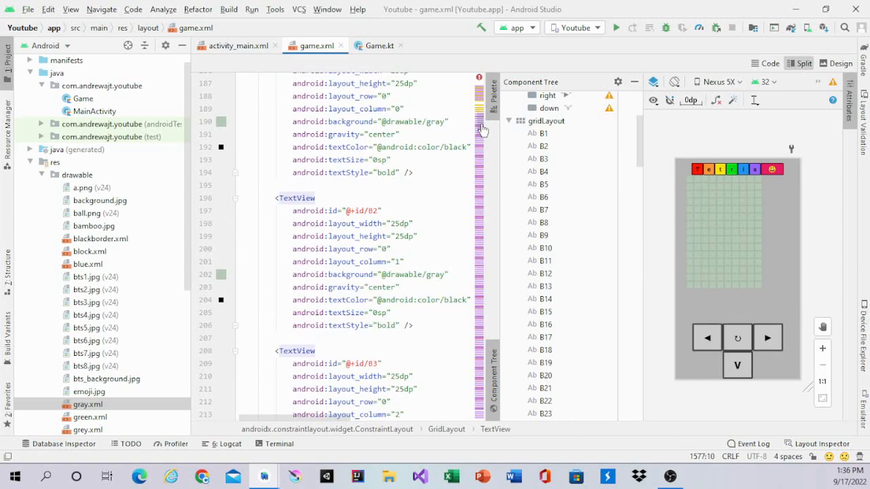
scroll("down", 3)
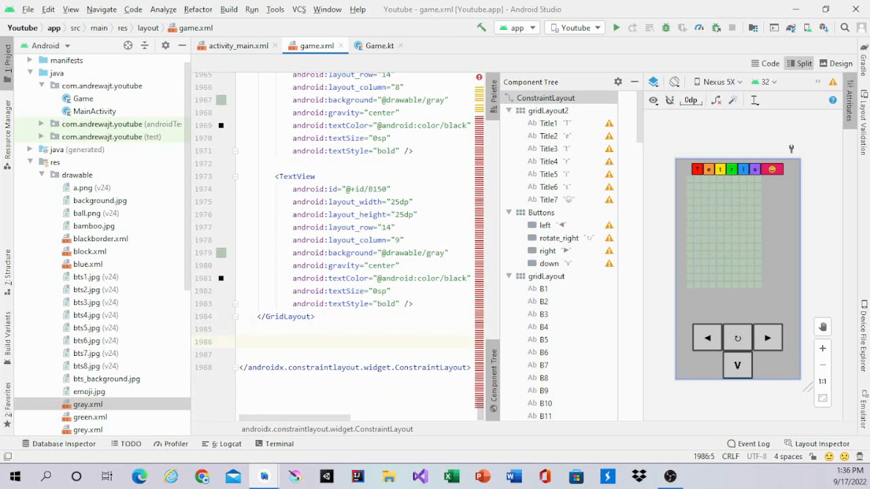
scroll("down", 3)
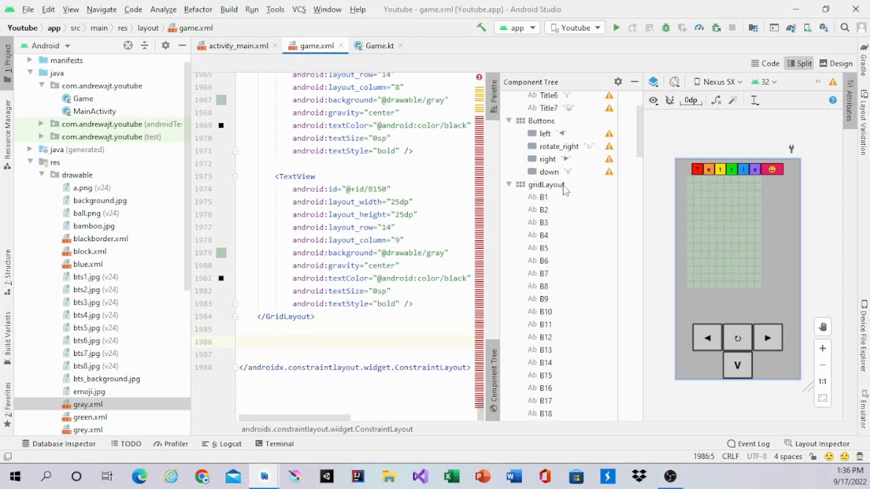
mouse_move(543, 347)
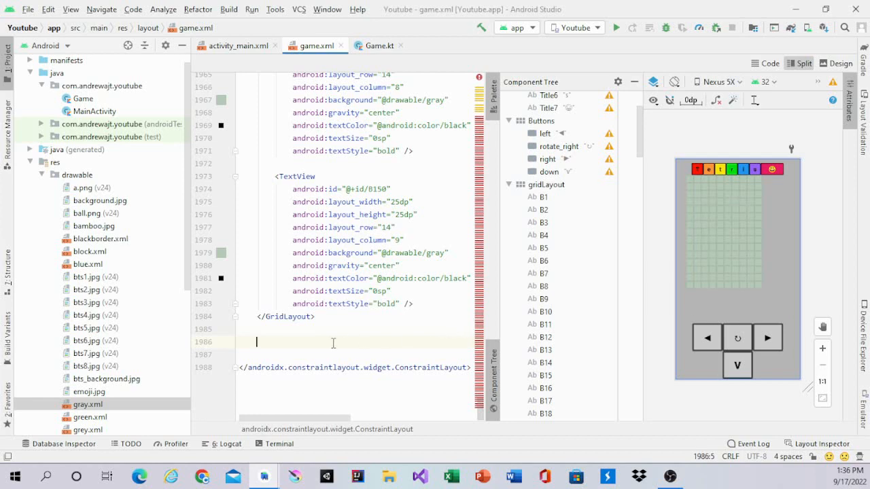
Step: Start a wrap_content GridLayout with android:columnCount 3 and android:rowCount 4
type("<GridLayout")
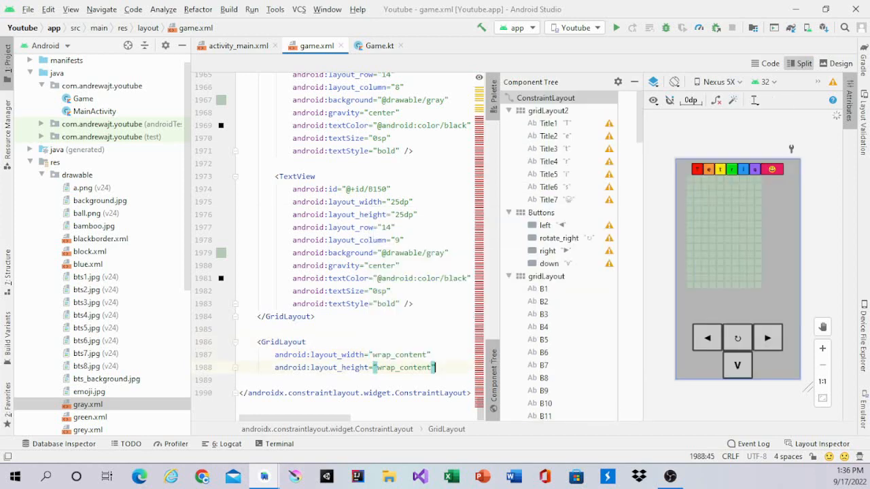
key("enter")
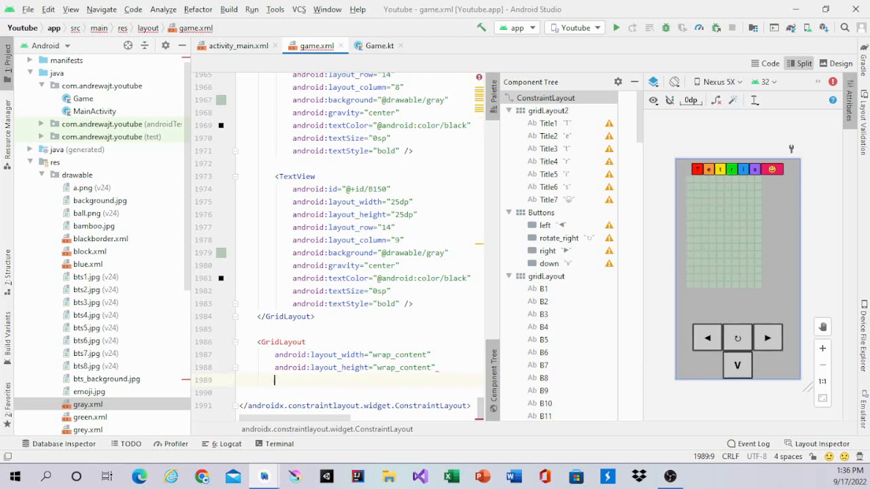
type("columnCount=\"3")
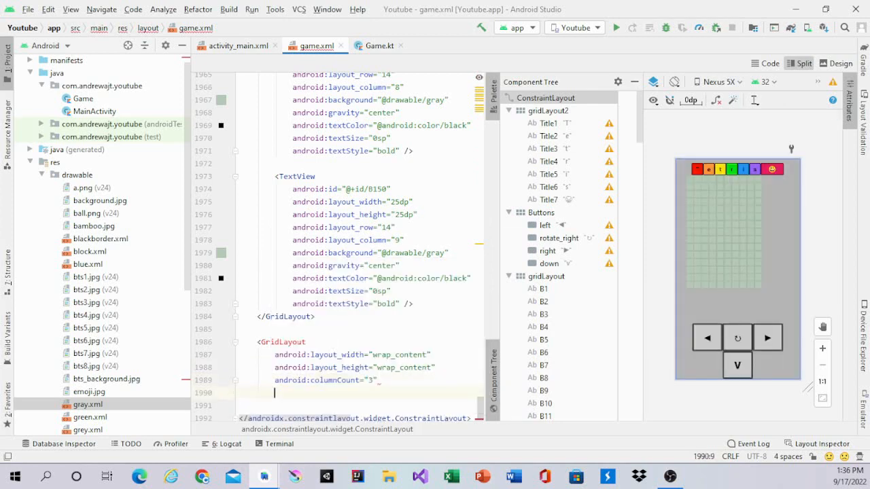
type("android:rowCount=\"")
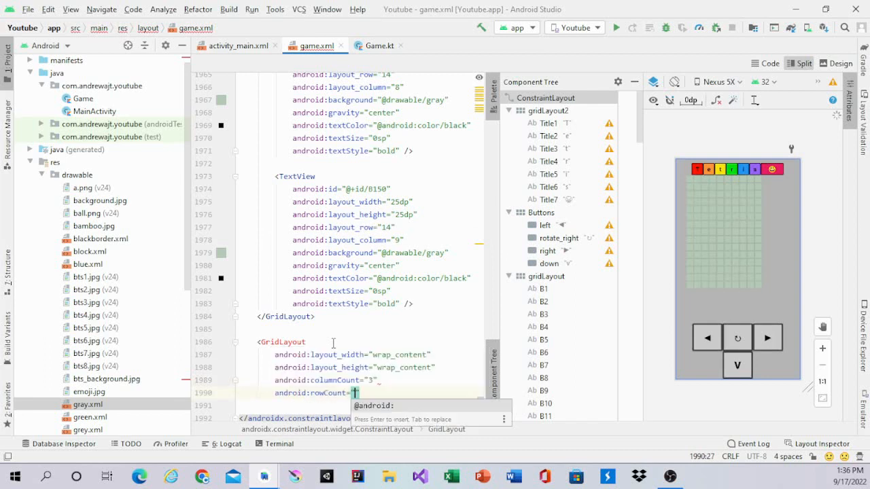
type("4")
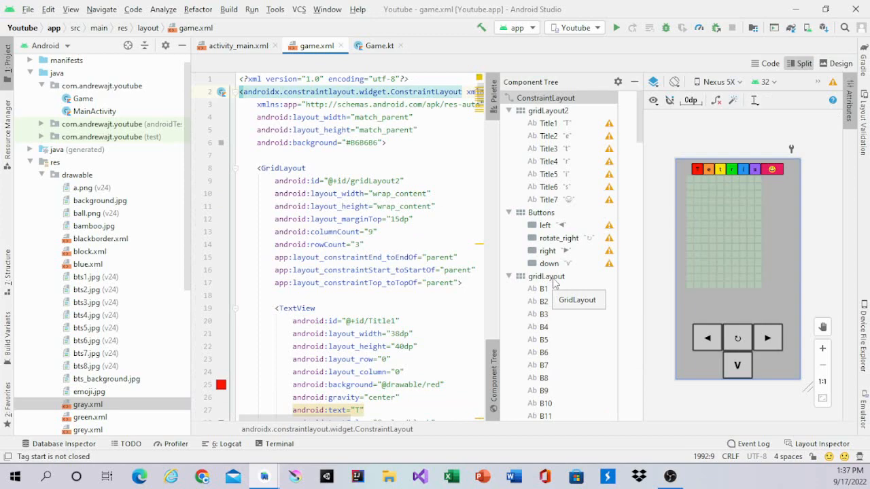
Step: Constrain the 3×4 grid's top, end and bottom to parent, close it, and check it in Design view
scroll("down", 3)
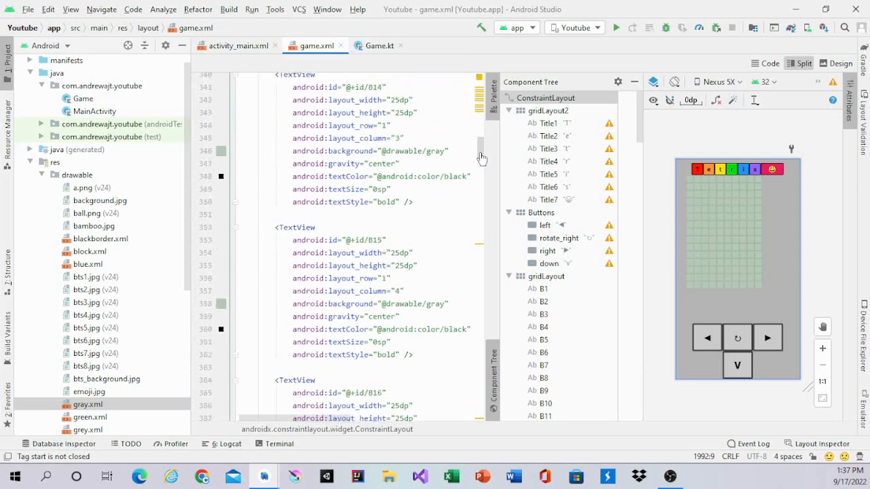
scroll("down", 3)
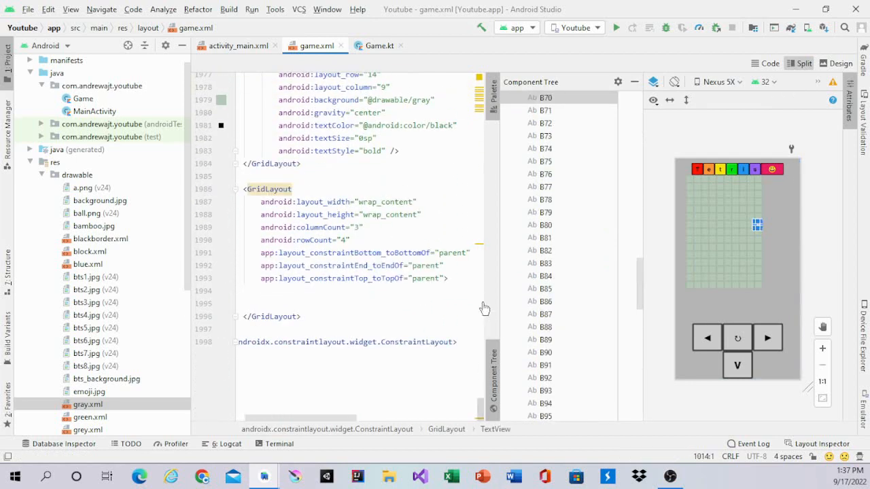
left_click(449, 253)
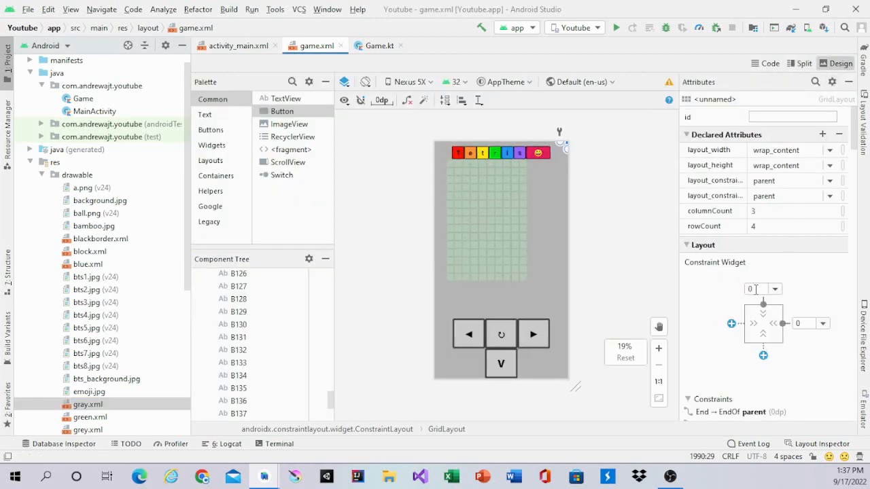
Step: Set a 95dp top margin and 10dp end margins, then paste a first gray 25dp cell inside
type("0945")
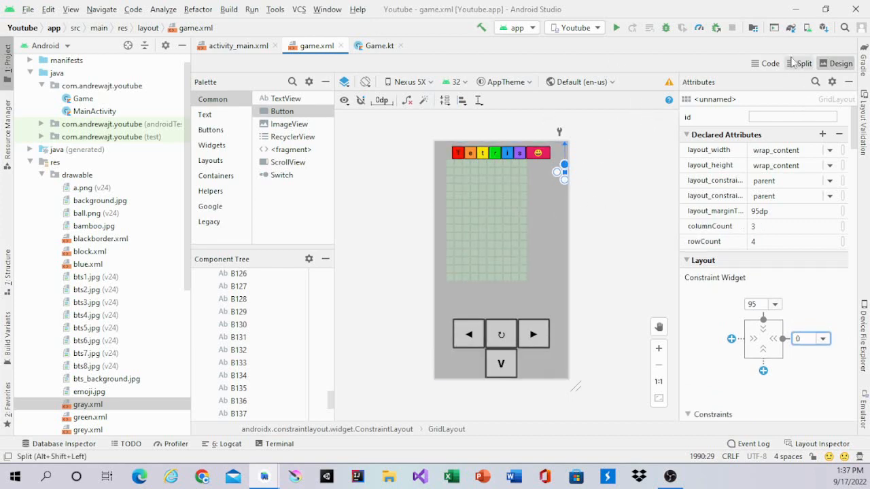
left_click(799, 63)
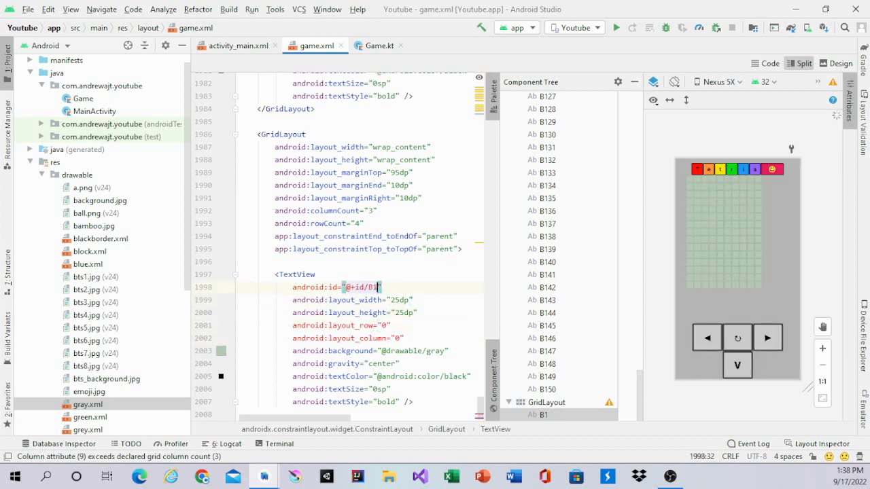
Step: Rename the cell b1 and paste copies renamed b2 through b11
type("b")
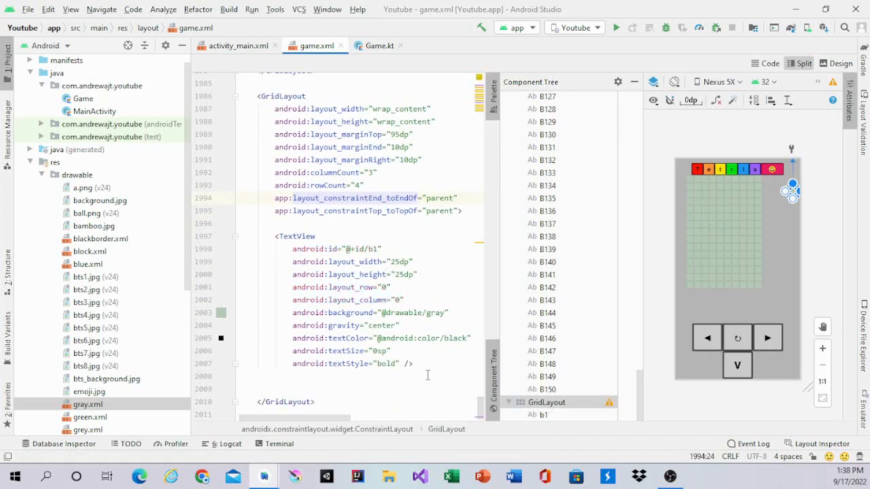
scroll("down", 3)
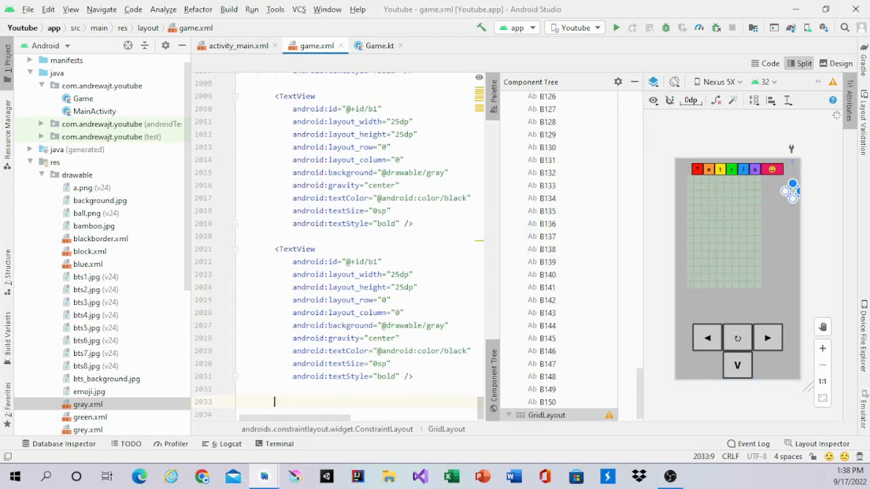
scroll("down", 3)
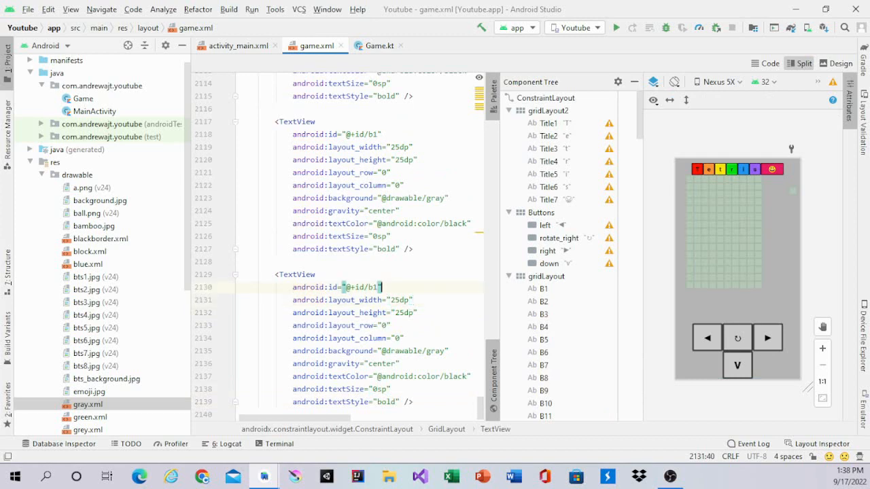
type("25dp\"")
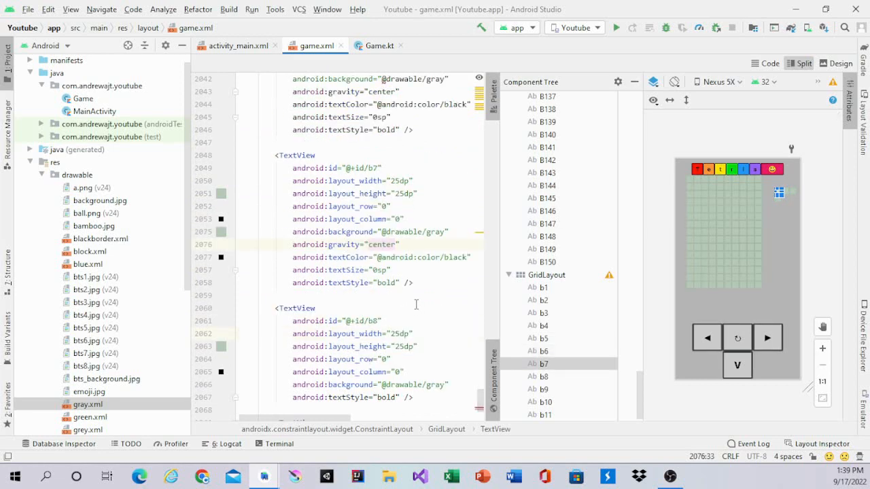
Step: Assign layout_row 0–3 and layout_column 0–2 to cells b1–b12, b12 at row 3, column 2
scroll("down", 3)
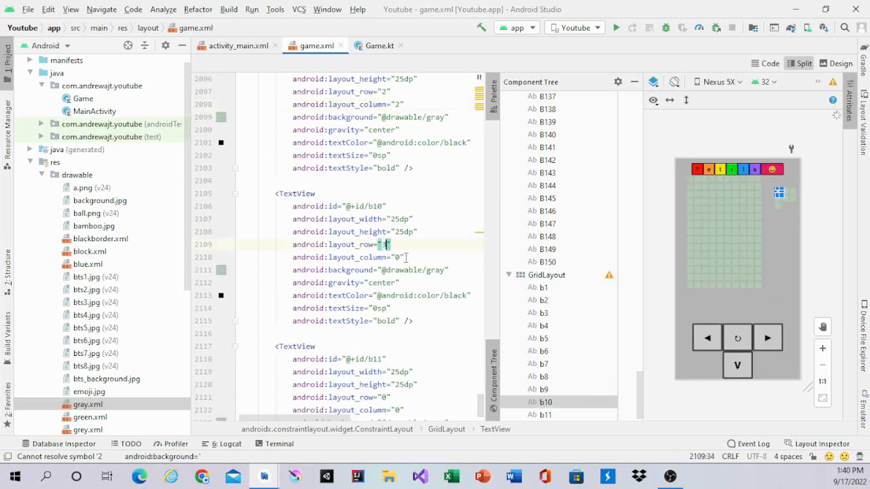
scroll("down", 3)
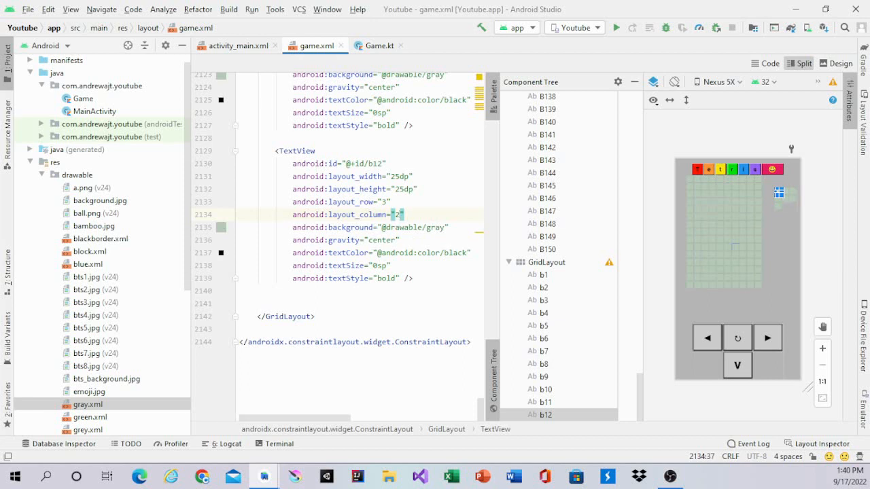
mouse_move(836, 63)
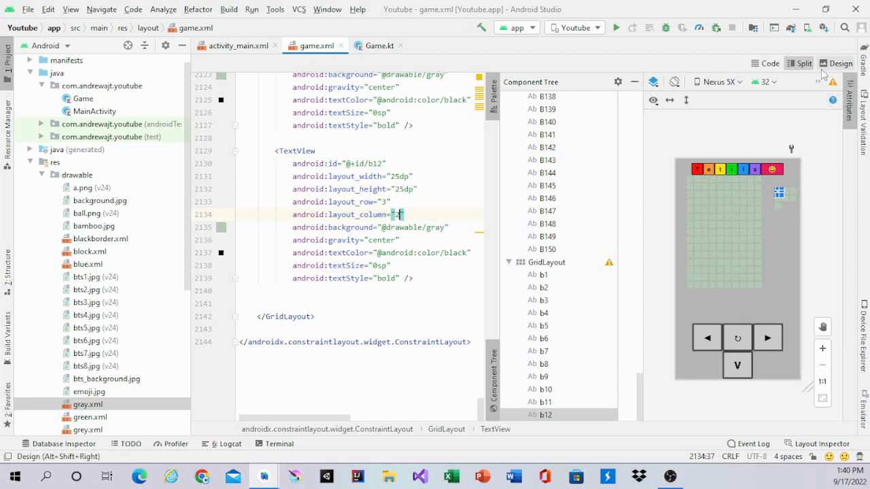
Step: Verify the 3×4 block in Design view, then add point_tally TextView reading "Points: 0"
left_click(836, 63)
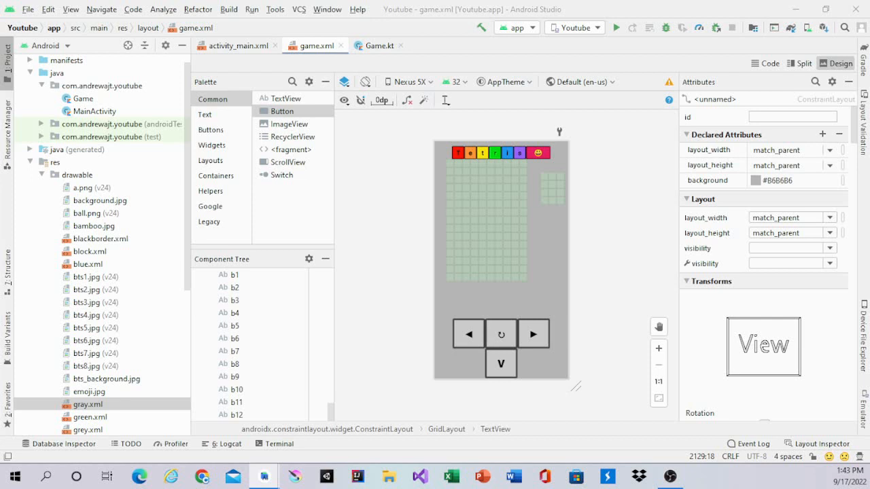
mouse_move(580, 275)
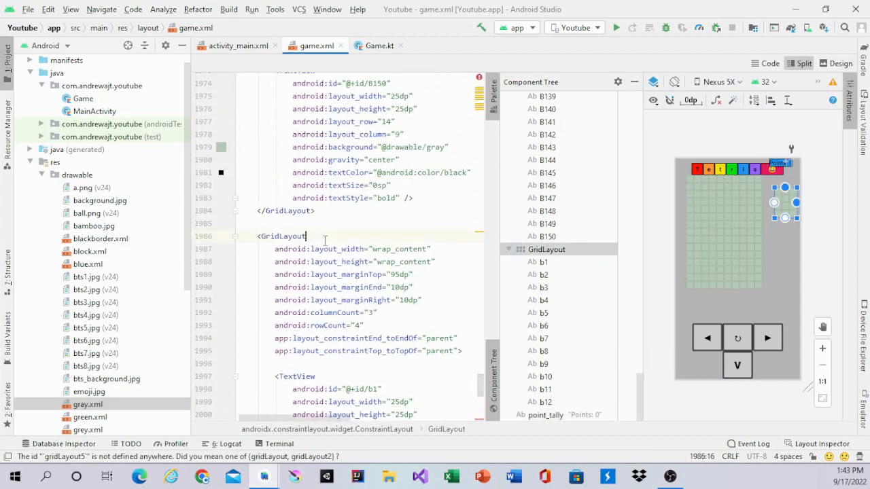
Step: Add android:id="@+id/gridLayout5" to the small grid and confirm the tally sits beneath it
type("id")
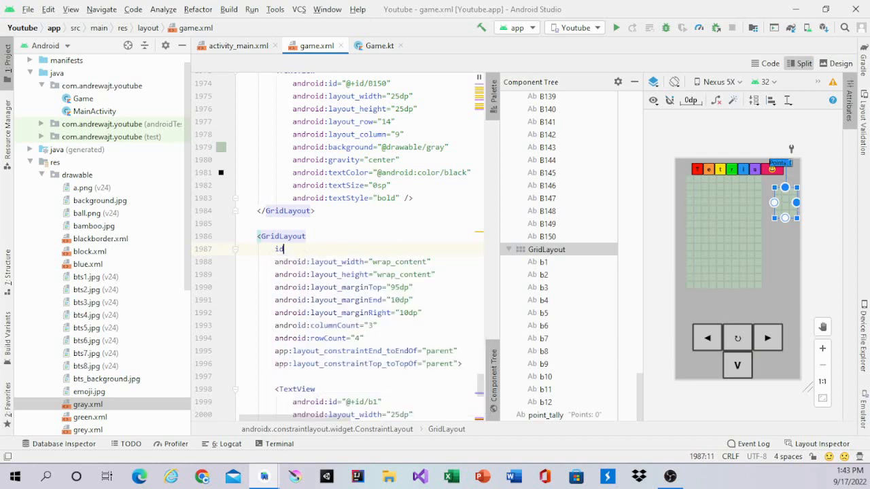
type("android:id=\"@+id/")
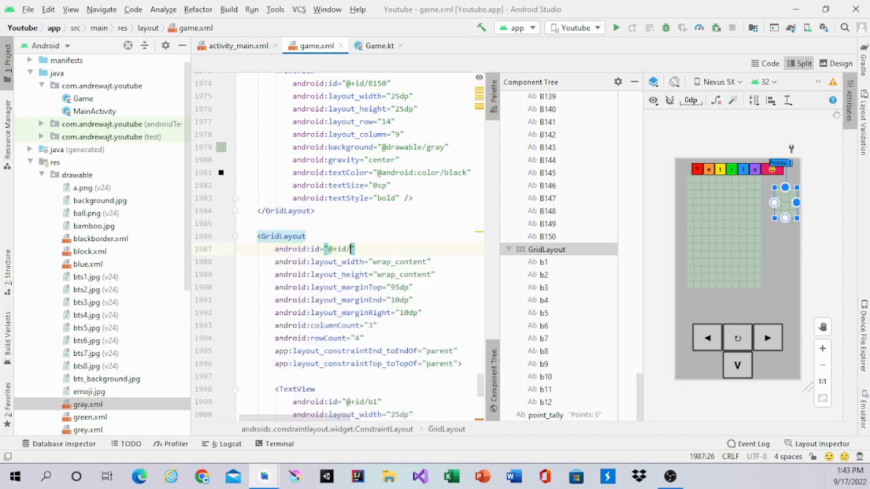
type("gridLayout5")
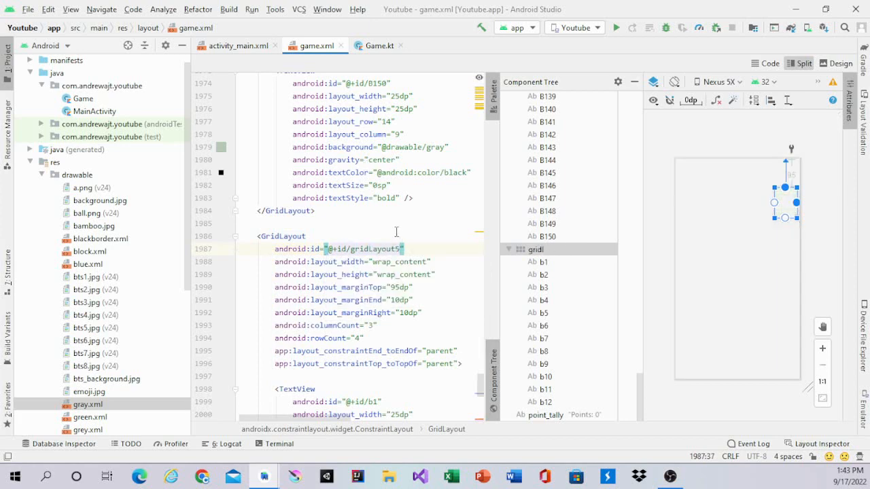
scroll("down", 3)
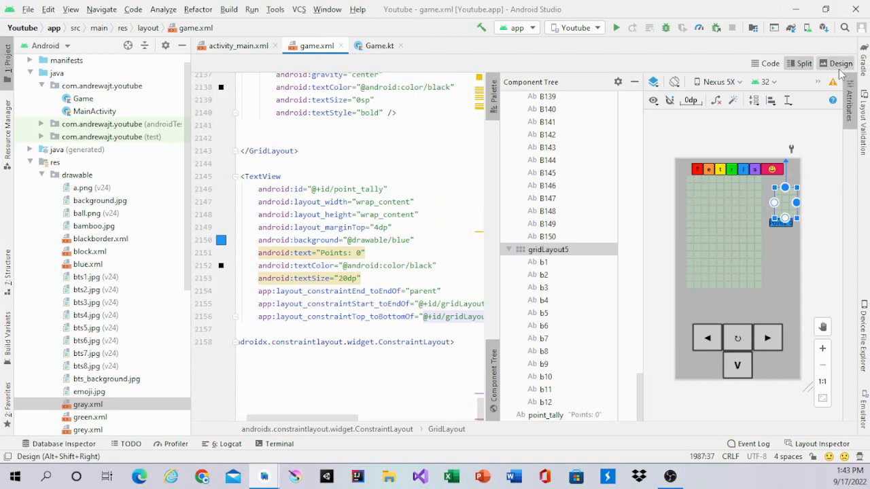
left_click(841, 63)
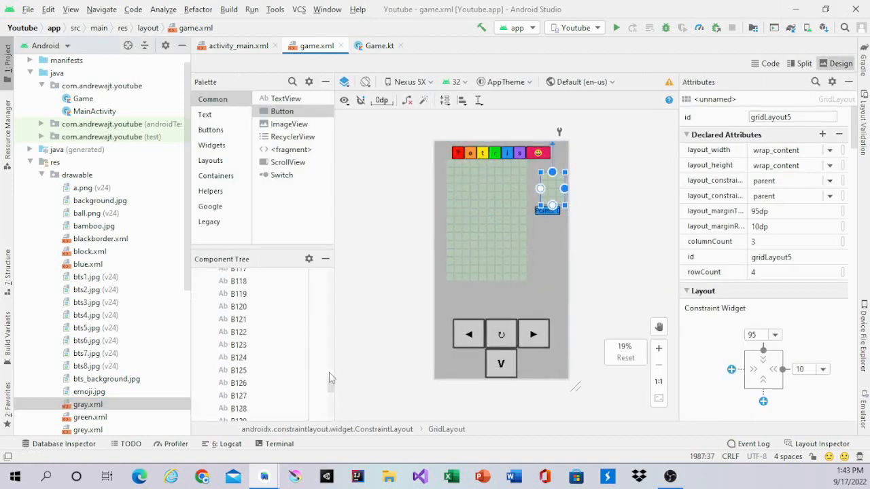